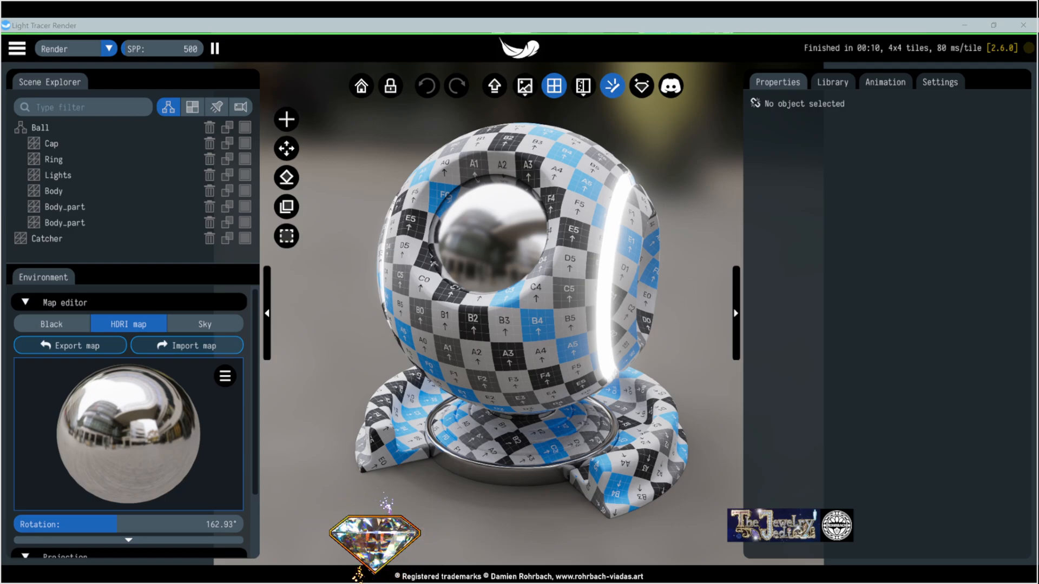
# Step: Import the ring OBJ file and replace the current test scene with it
pyautogui.click(494, 85)
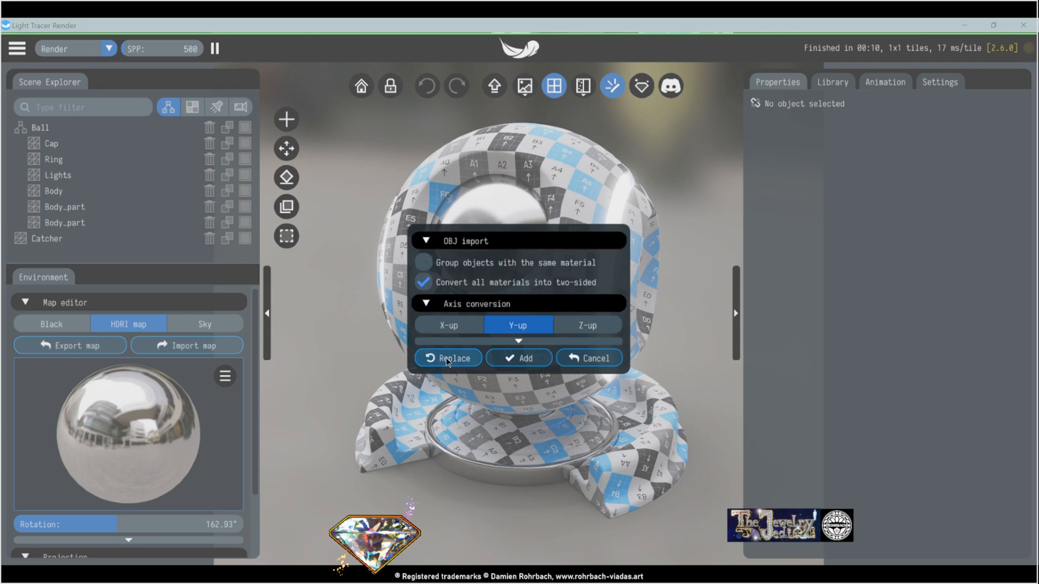
pyautogui.click(448, 359)
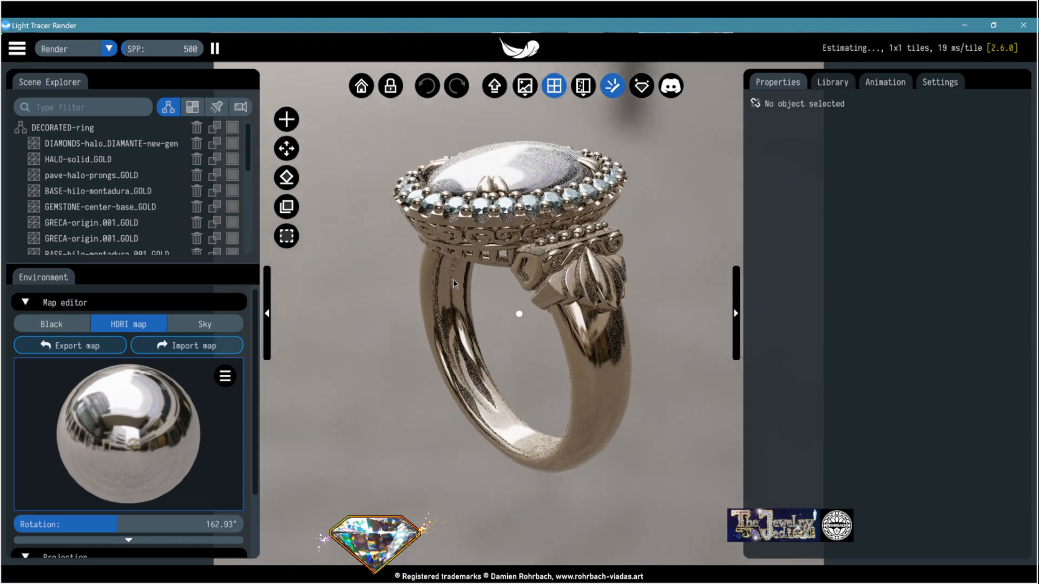
# Step: Add a floor shape beneath the ring via the 3D modeling widget, then show the material collection
pyautogui.click(286, 119)
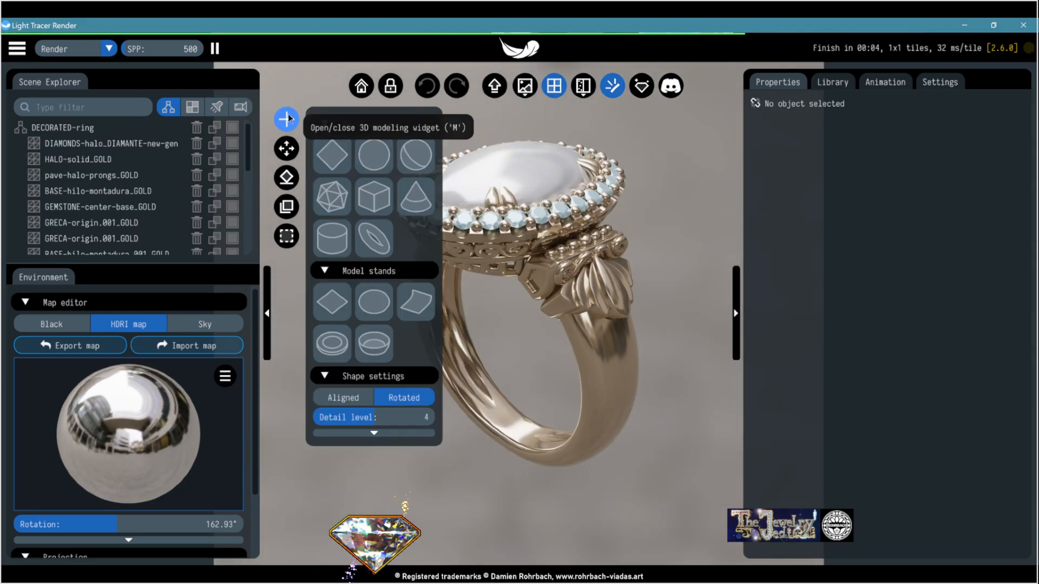
pyautogui.click(331, 302)
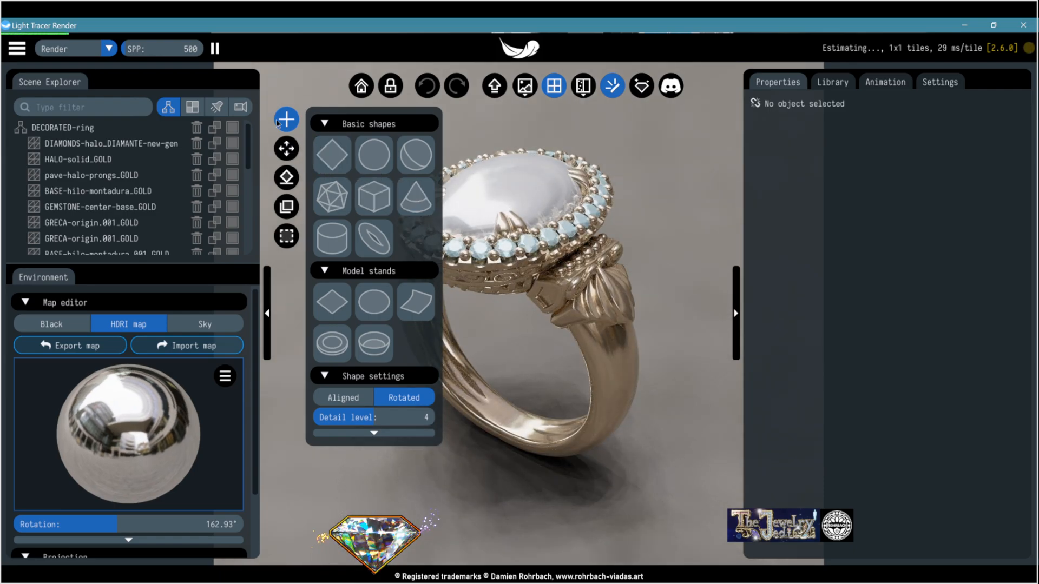
pyautogui.click(286, 120)
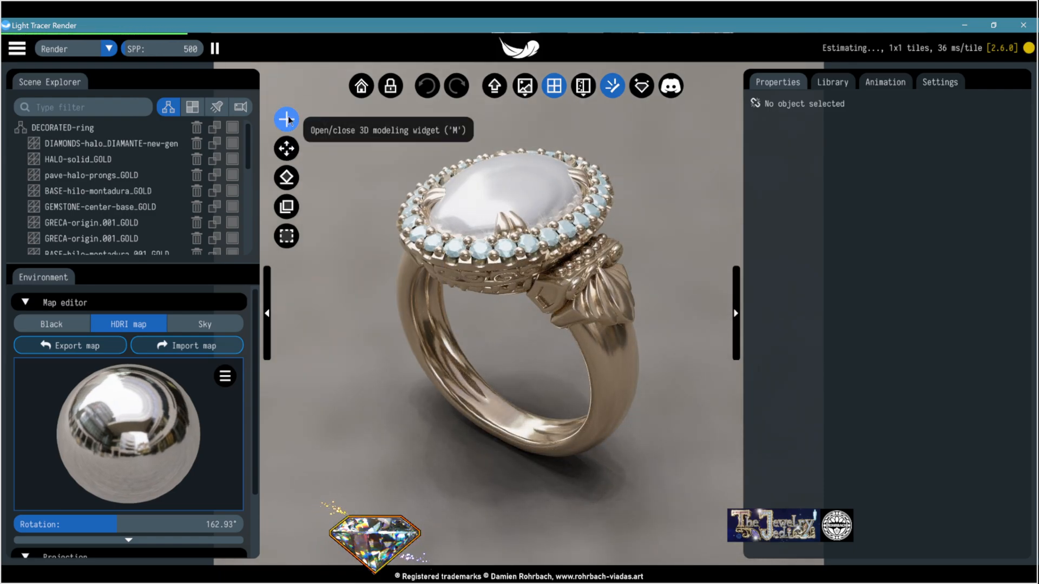
pyautogui.click(884, 81)
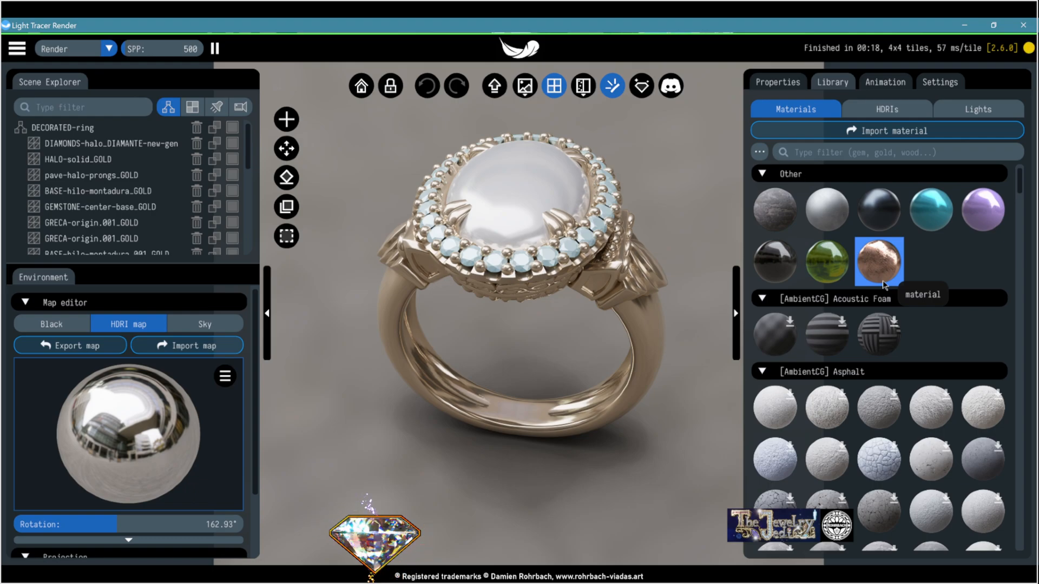
pyautogui.moveTo(948, 362)
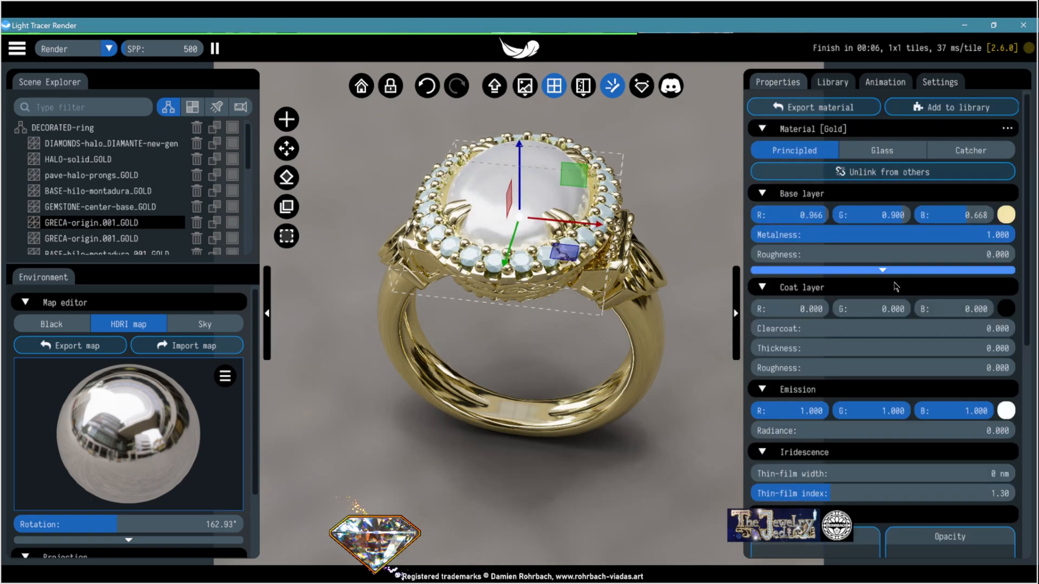
# Step: Adjust the gold base colour, then search the library for 'gold' and 'dia' materials
pyautogui.click(1005, 214)
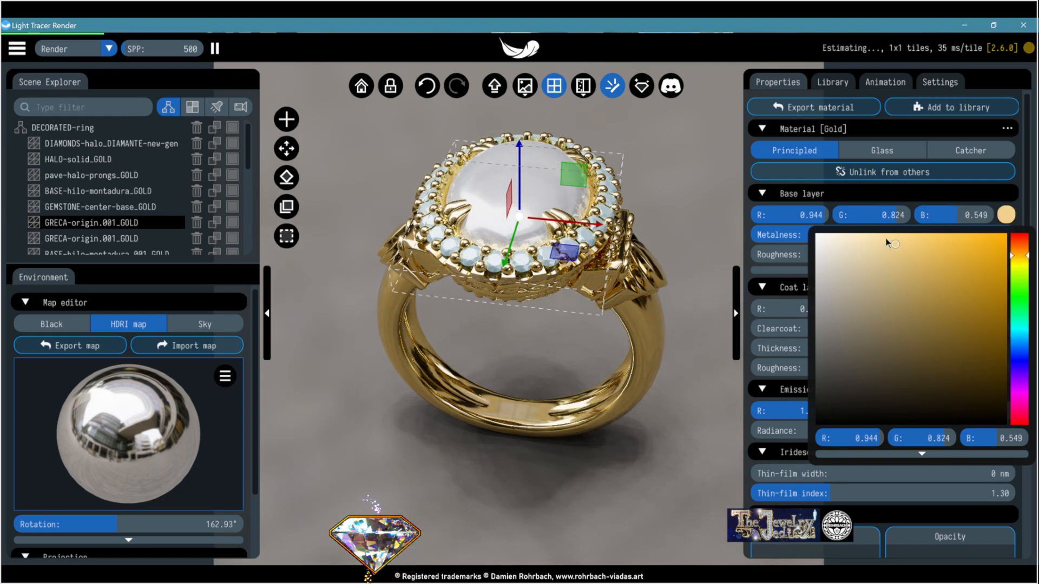
pyautogui.click(832, 82)
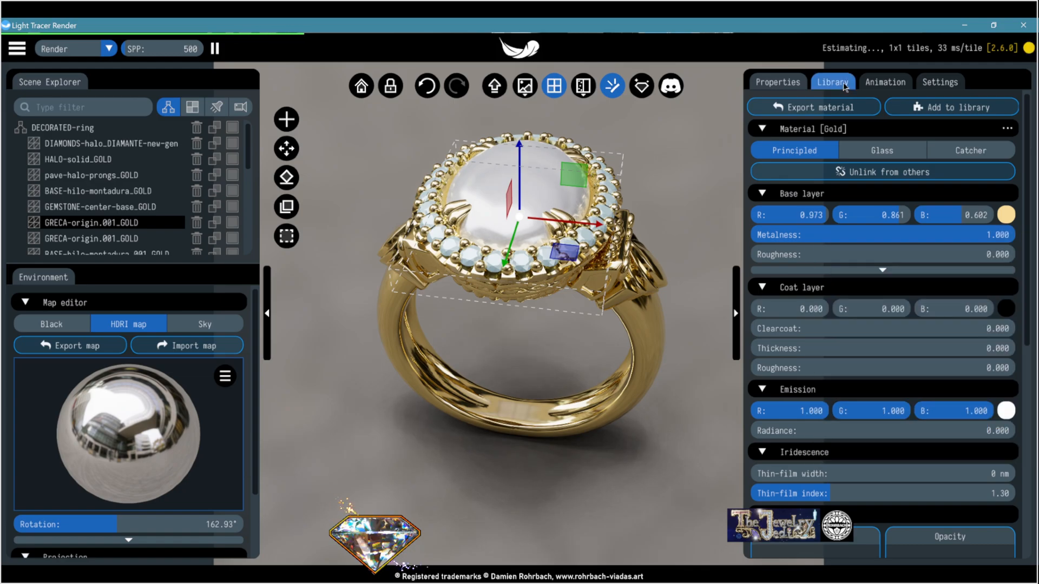
pyautogui.write('gold')
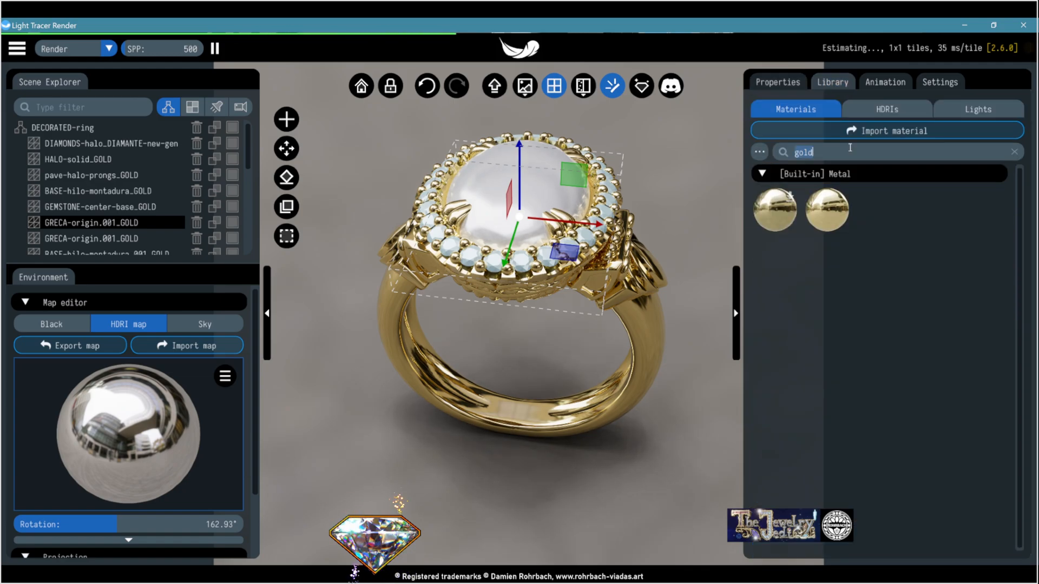
pyautogui.write('dia')
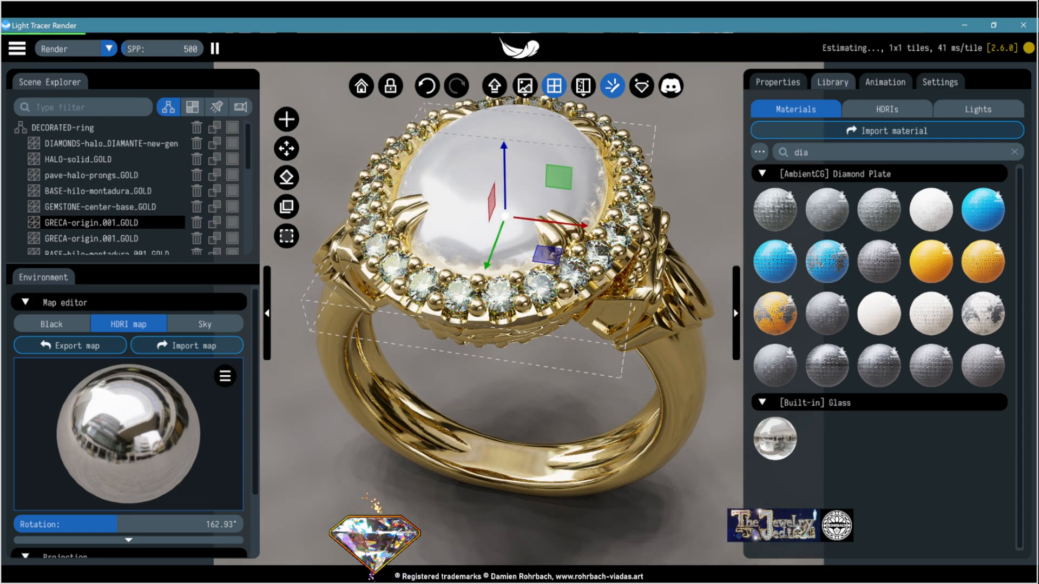
# Step: Apply the built-in Glass material to the halo diamonds
pyautogui.scroll(-3)
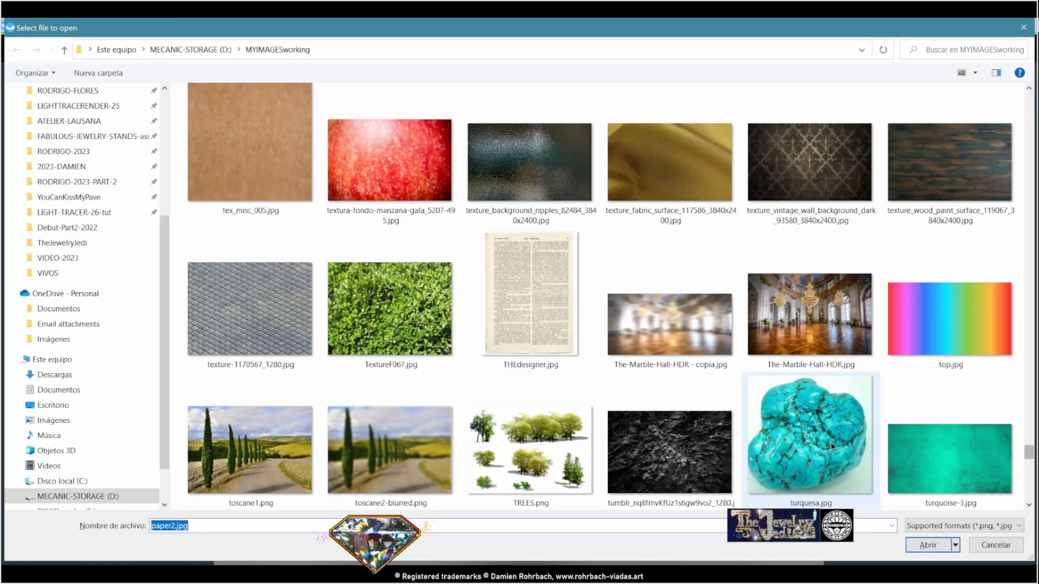
# Step: Load turquesa.jpg as the base color texture of the center gemstone
pyautogui.click(928, 544)
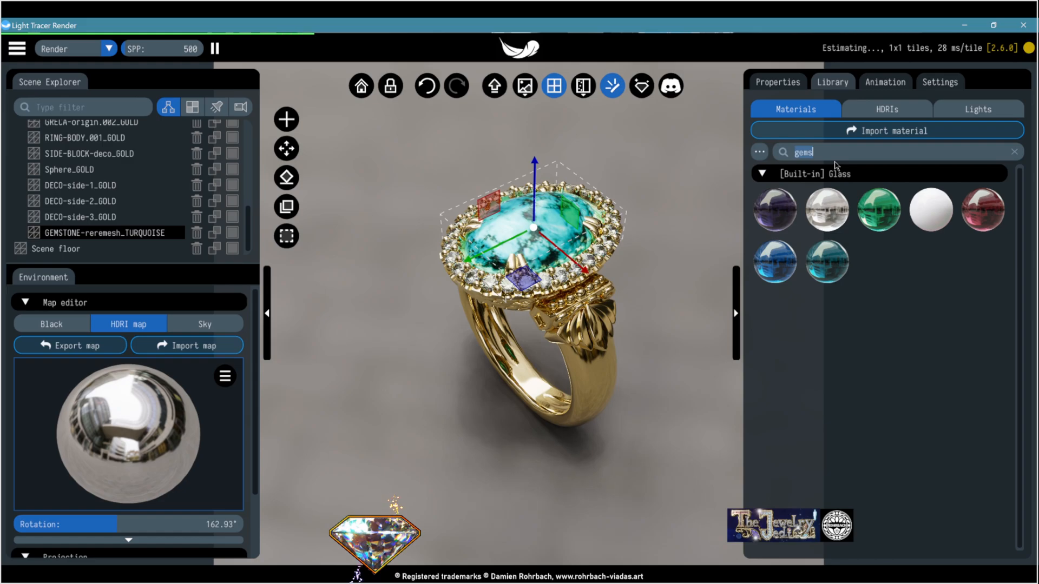
# Step: Apply a grey fabric library material to the scene floor with UV Zoom at 10%
pyautogui.write('fabric')
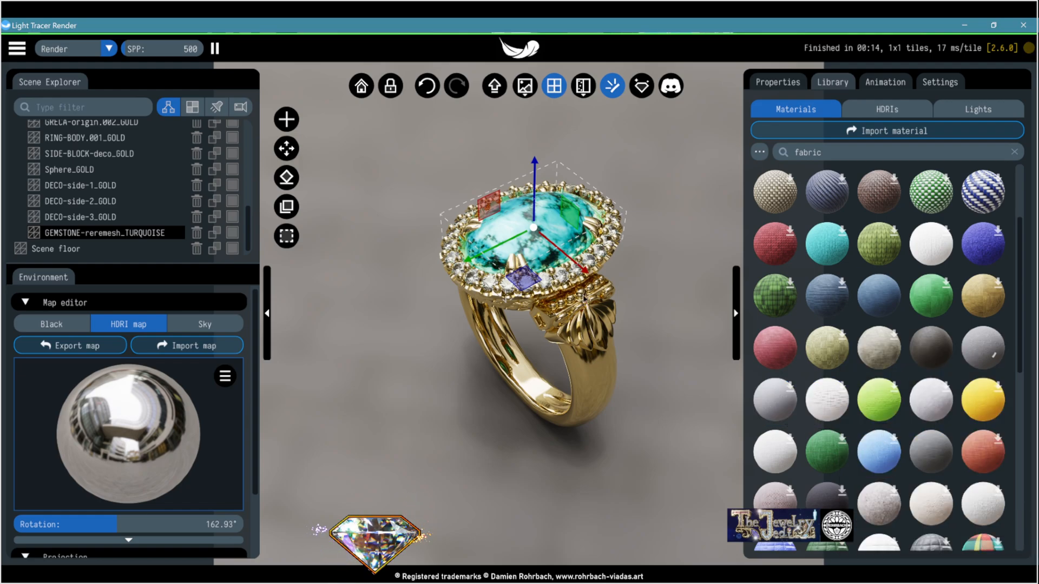
pyautogui.click(777, 81)
pyautogui.write('10')
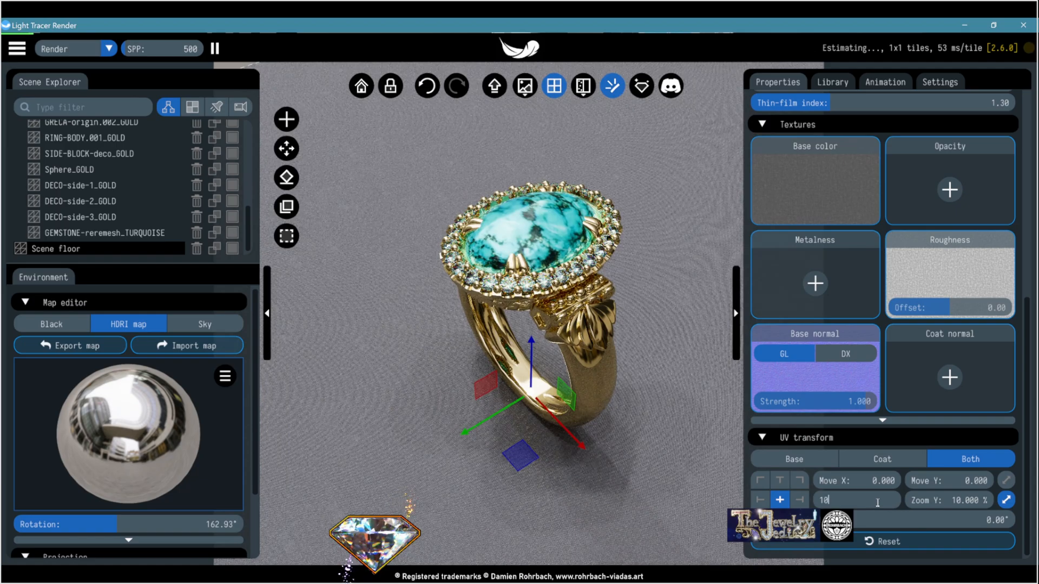
pyautogui.click(16, 48)
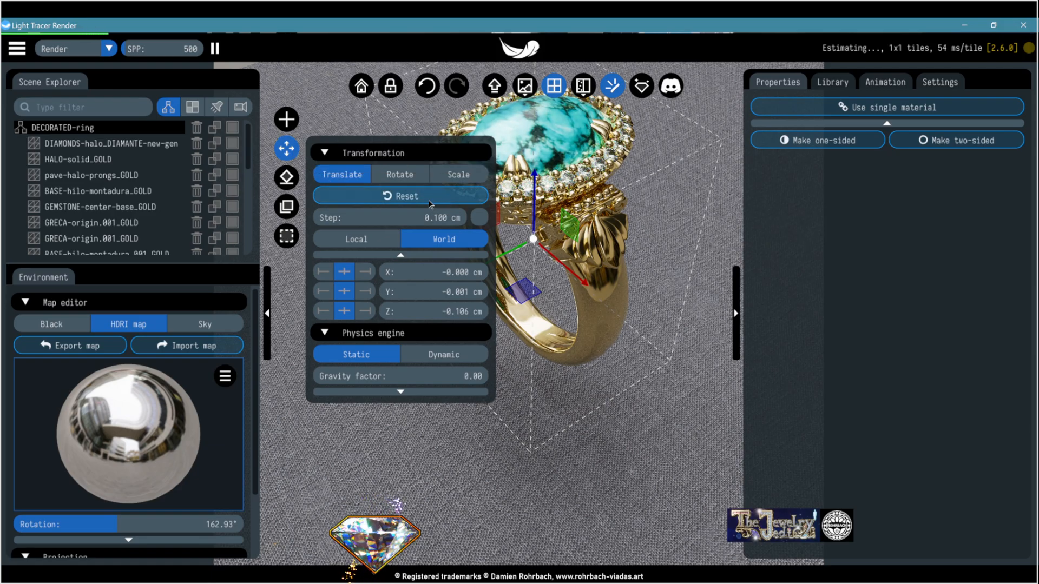
# Step: Rotate the ring to X 155.10° with collision detection so it rests on its side
pyautogui.click(399, 174)
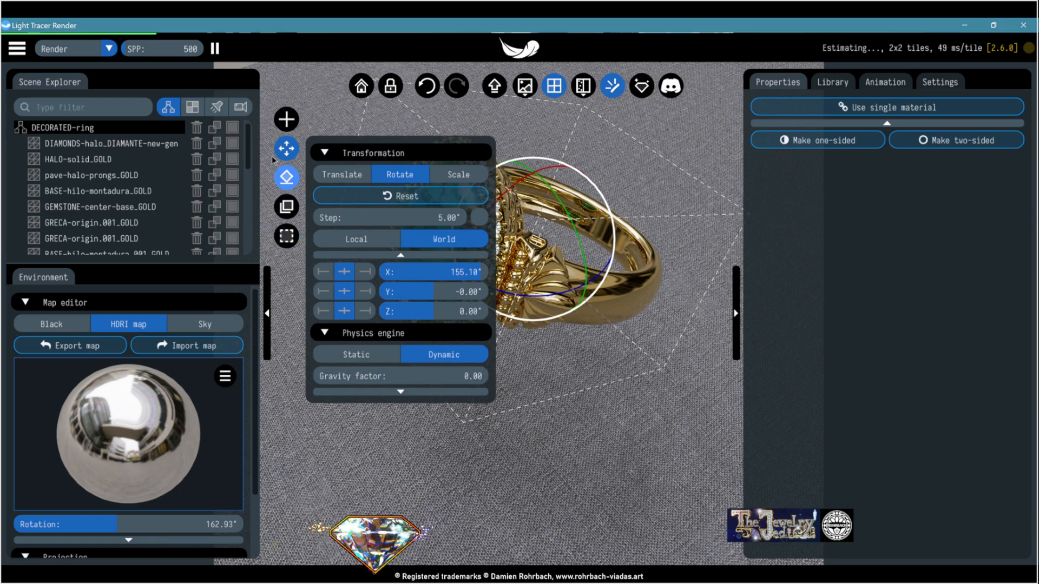
pyautogui.moveTo(285, 177)
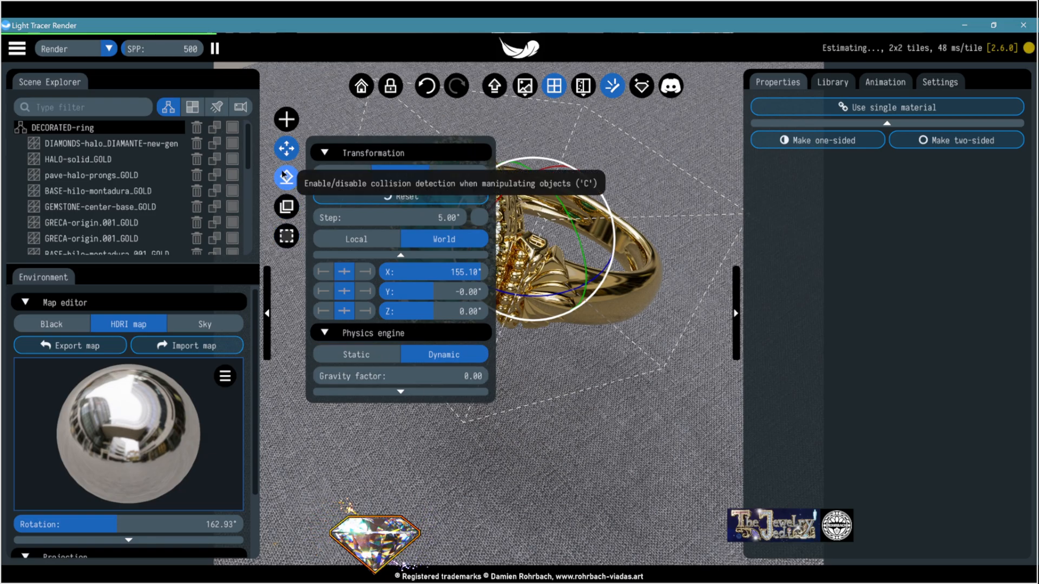
pyautogui.click(284, 177)
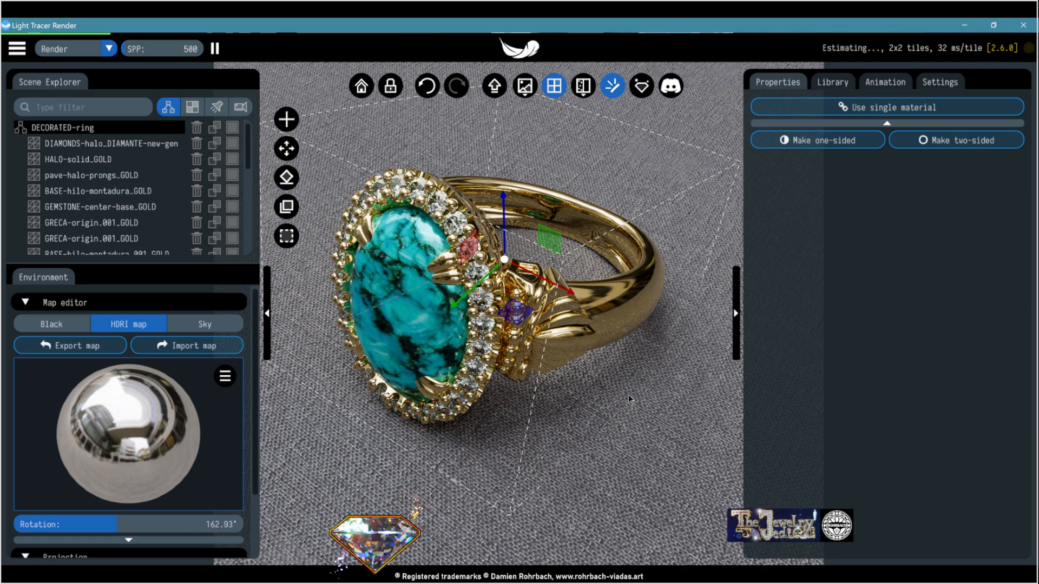
# Step: Save the scene as DECORATED-V3.glb, overwriting the existing file
pyautogui.click(16, 48)
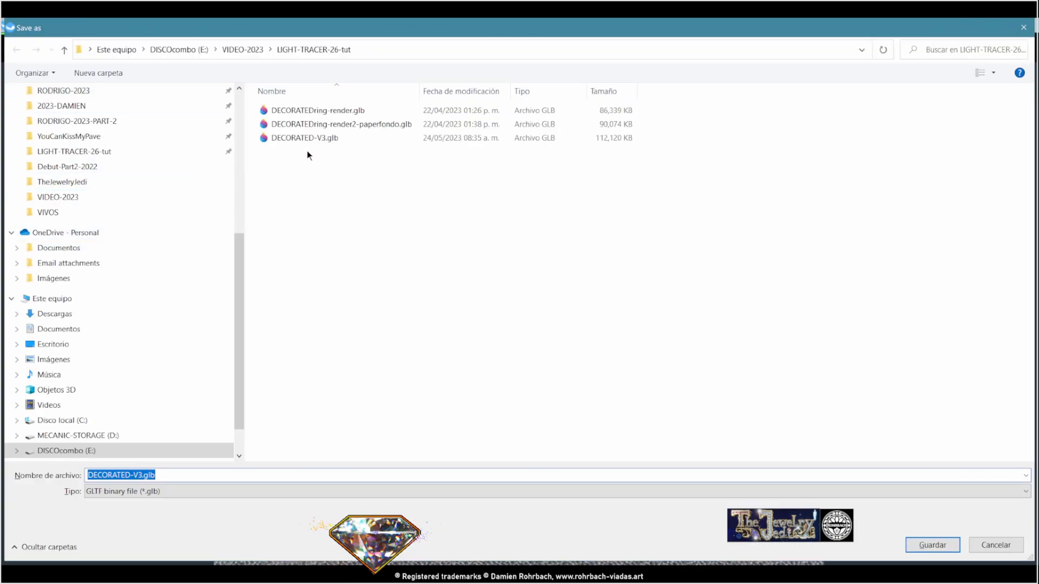
pyautogui.click(931, 545)
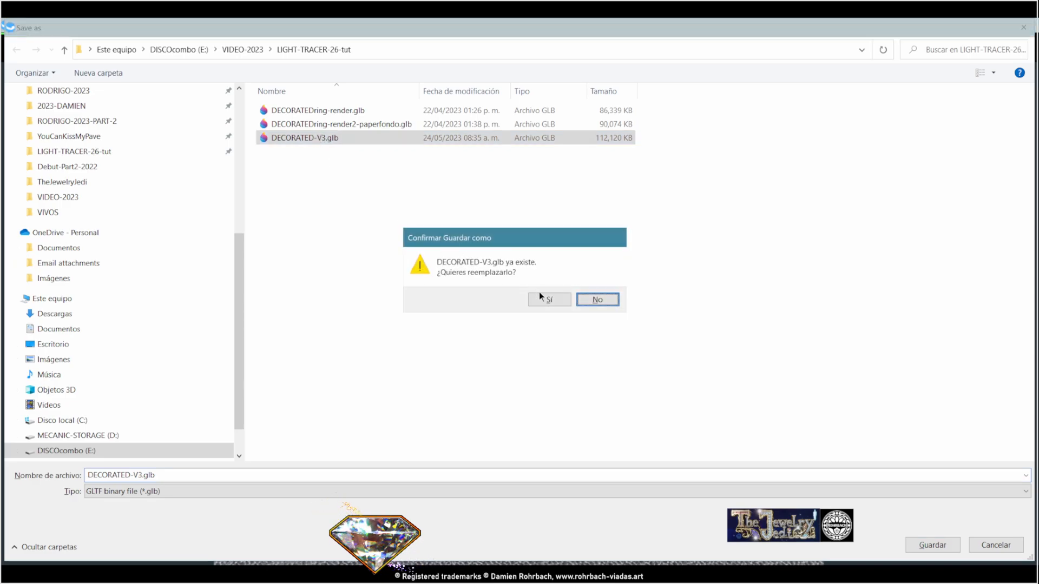
pyautogui.click(549, 300)
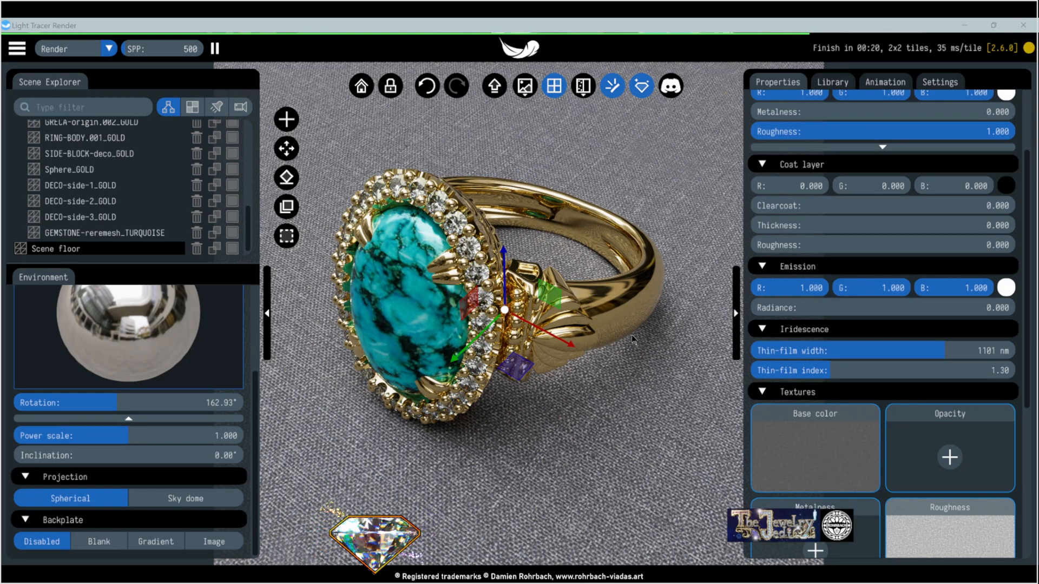
# Step: Set Outlining to Both with Intensity about 2.75 and enable Sketch mode on white
pyautogui.click(939, 81)
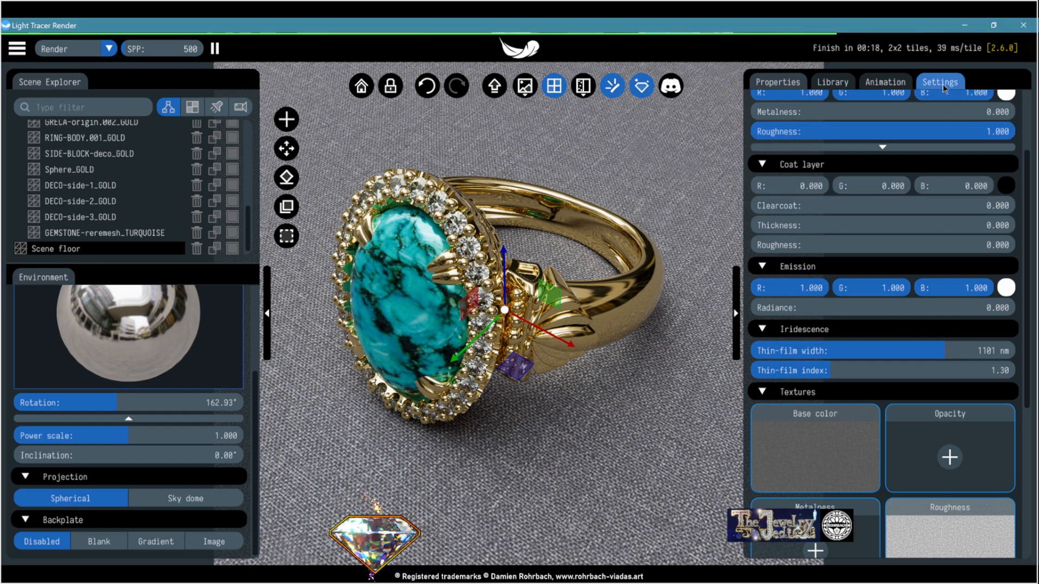
pyautogui.click(939, 82)
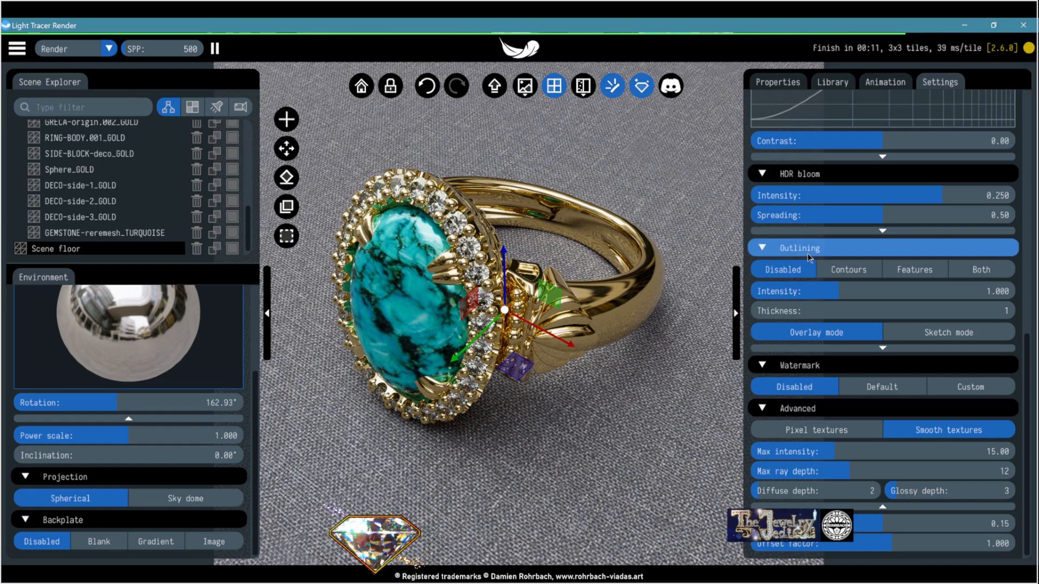
pyautogui.click(981, 270)
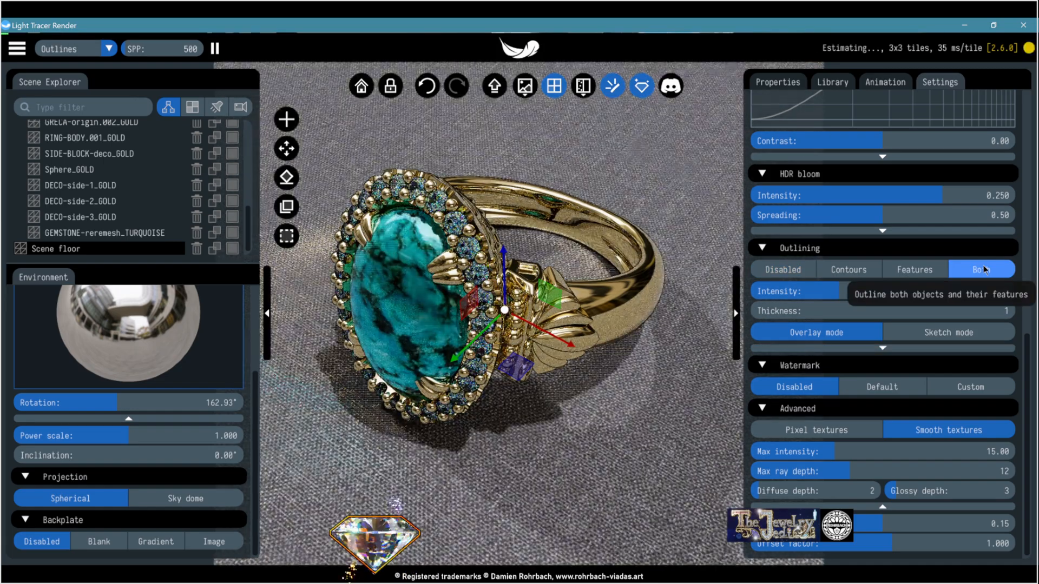
pyautogui.click(982, 270)
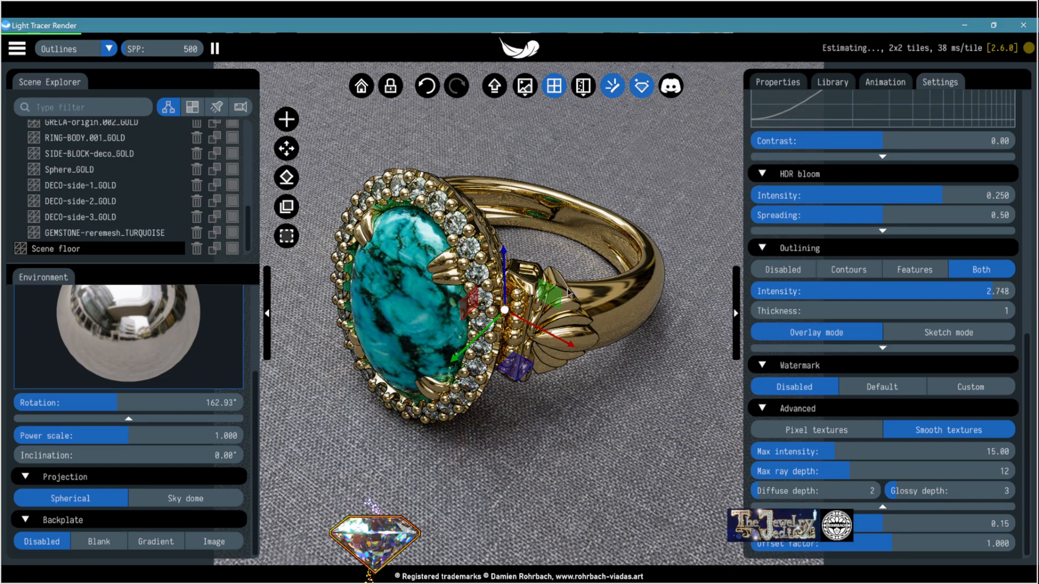
pyautogui.click(948, 332)
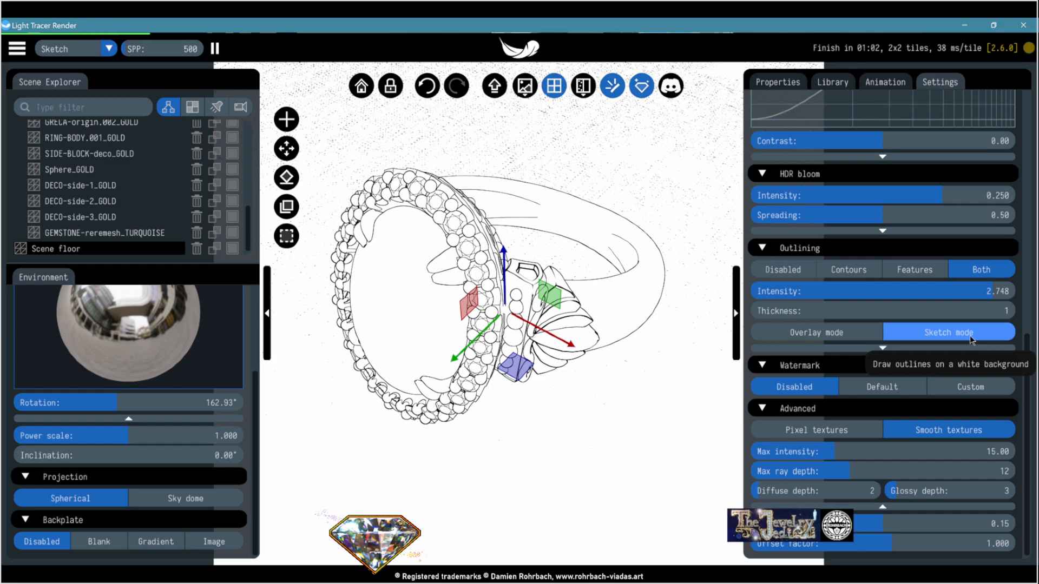
pyautogui.moveTo(623, 380)
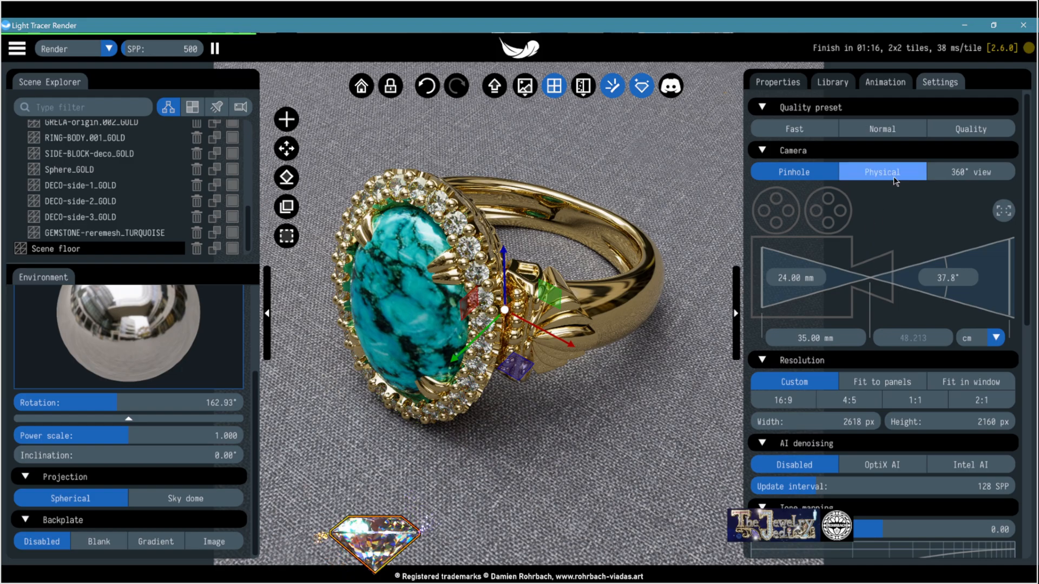
# Step: Switch to a Physical camera with depth of field and raise the HDR bloom intensity
pyautogui.click(882, 172)
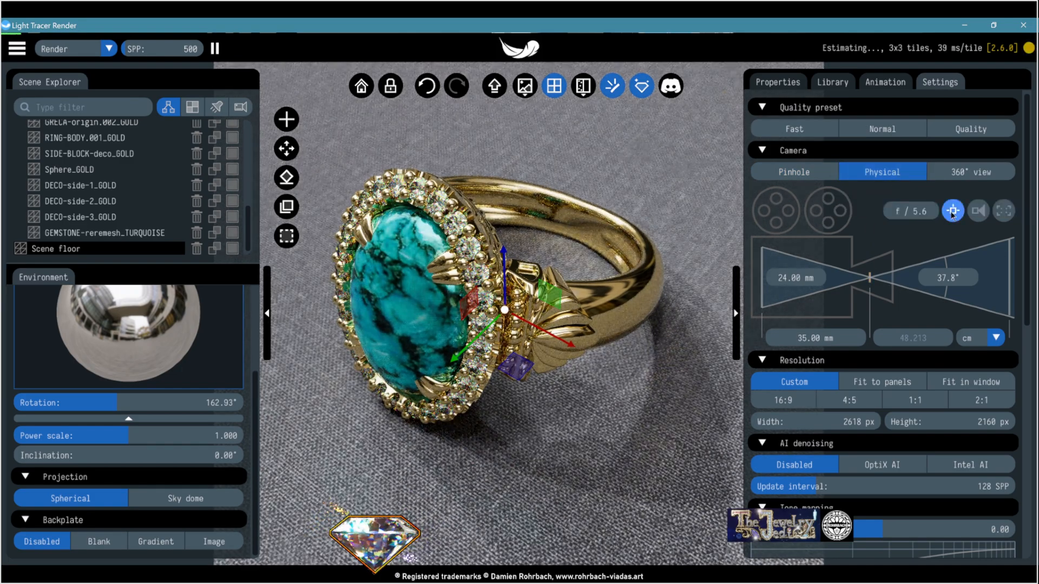
pyautogui.click(910, 211)
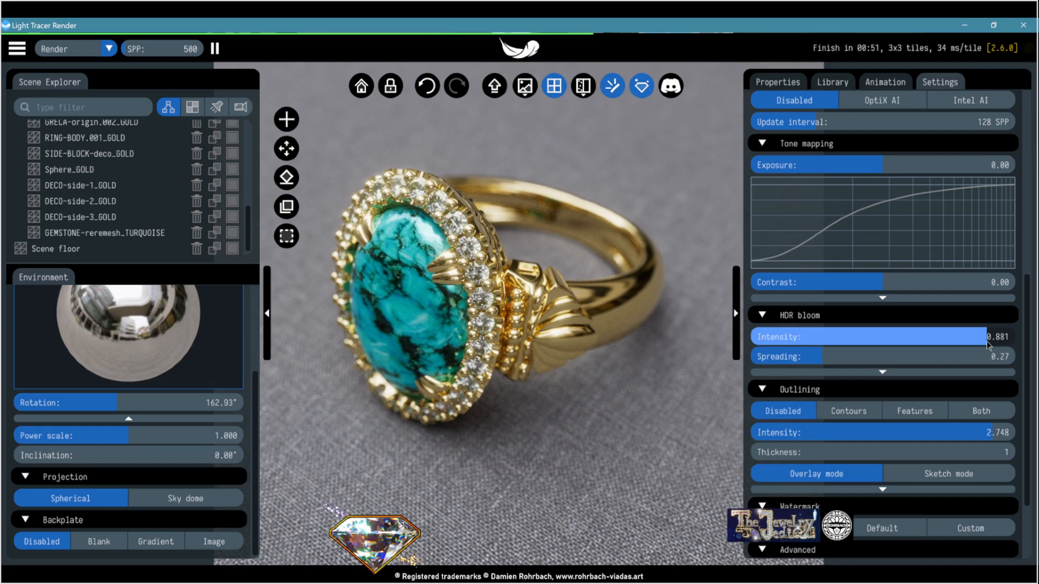
pyautogui.click(692, 276)
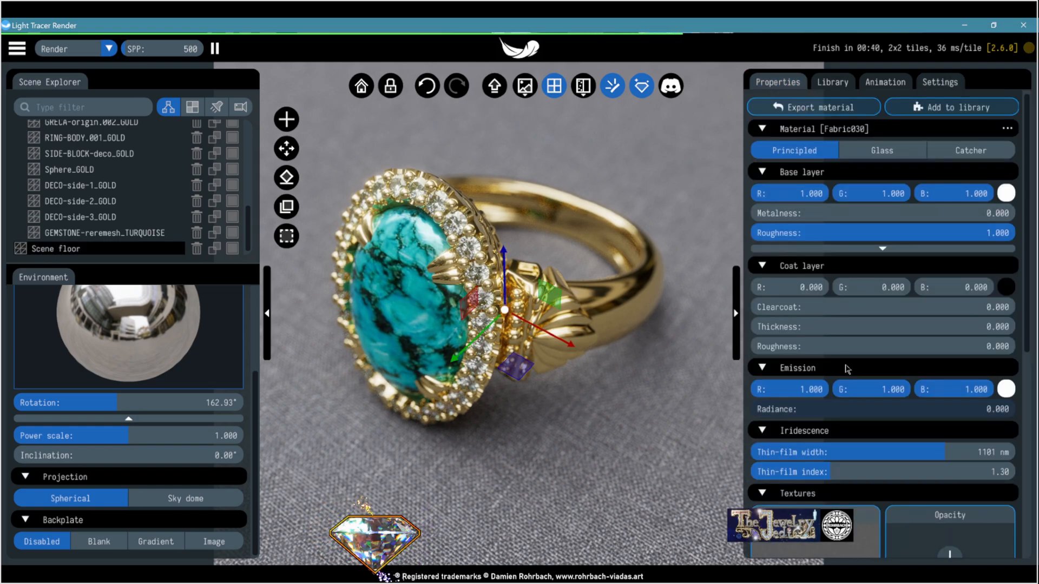
# Step: Adjust the floor material's base colour and iridescence, then import a marble texture map for it
pyautogui.scroll(-3)
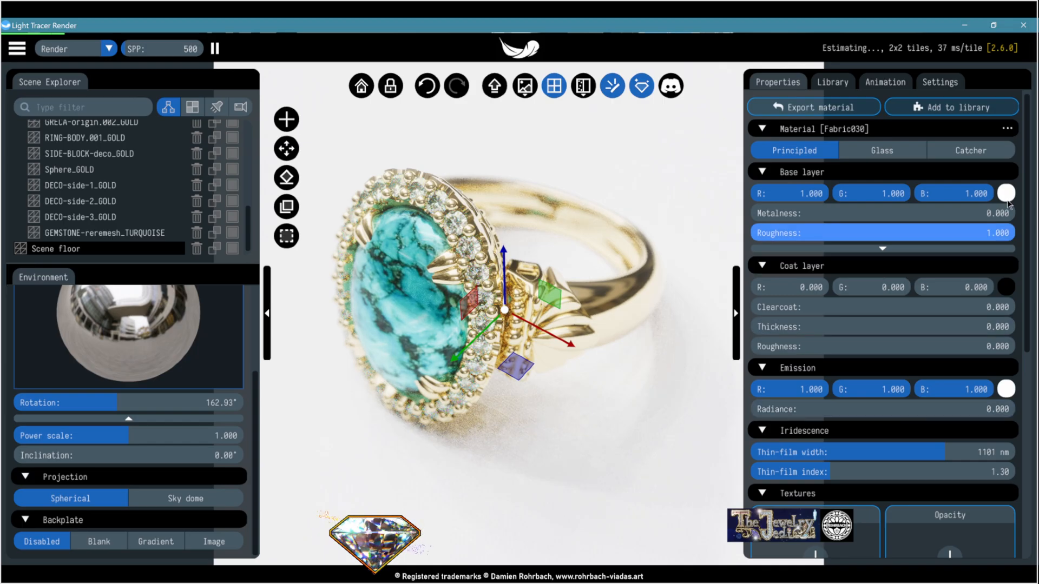
pyautogui.click(1005, 193)
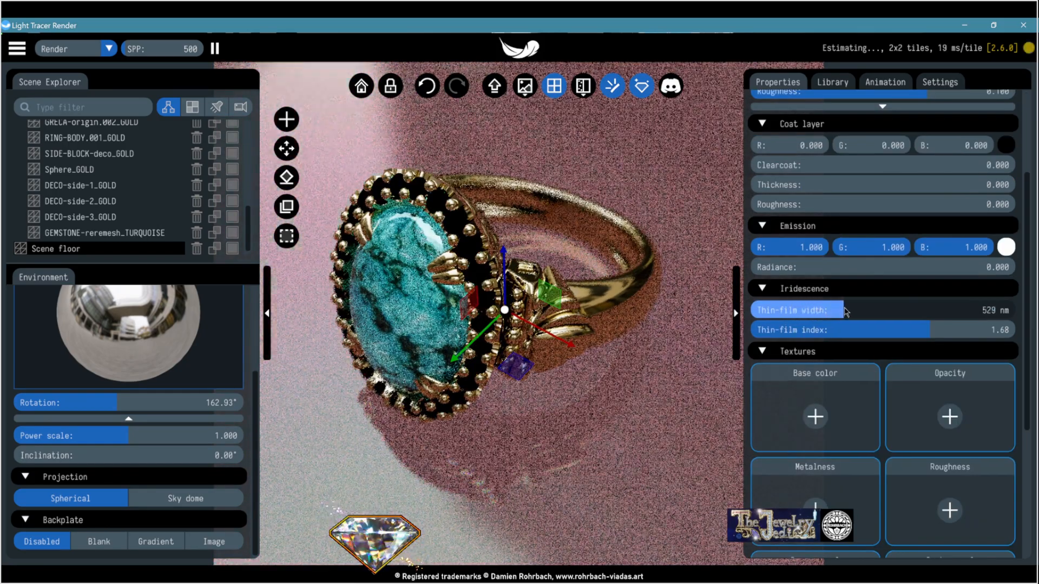
pyautogui.moveTo(845, 309); pyautogui.dragTo(795, 310)
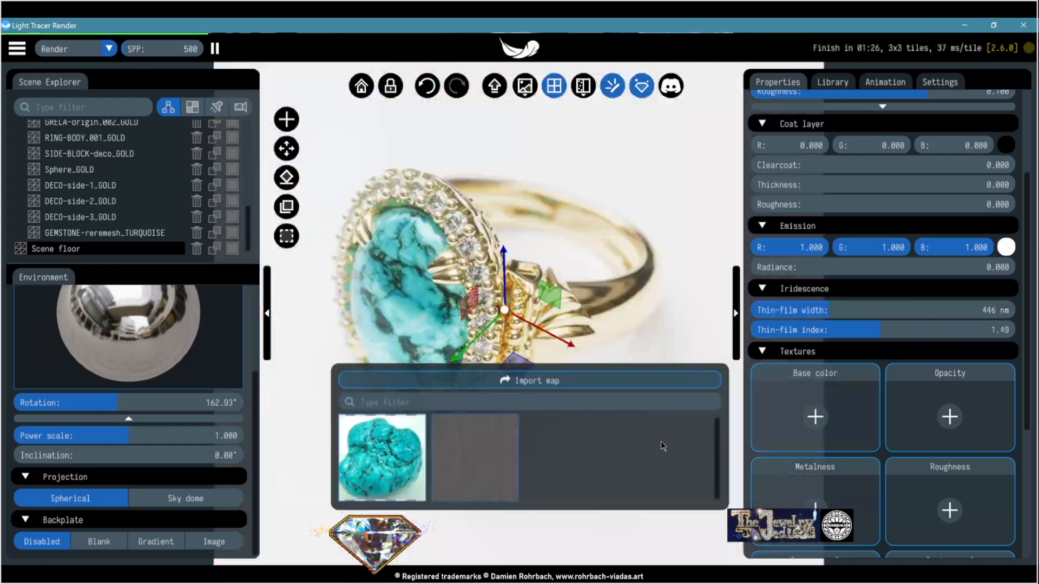
pyautogui.click(530, 380)
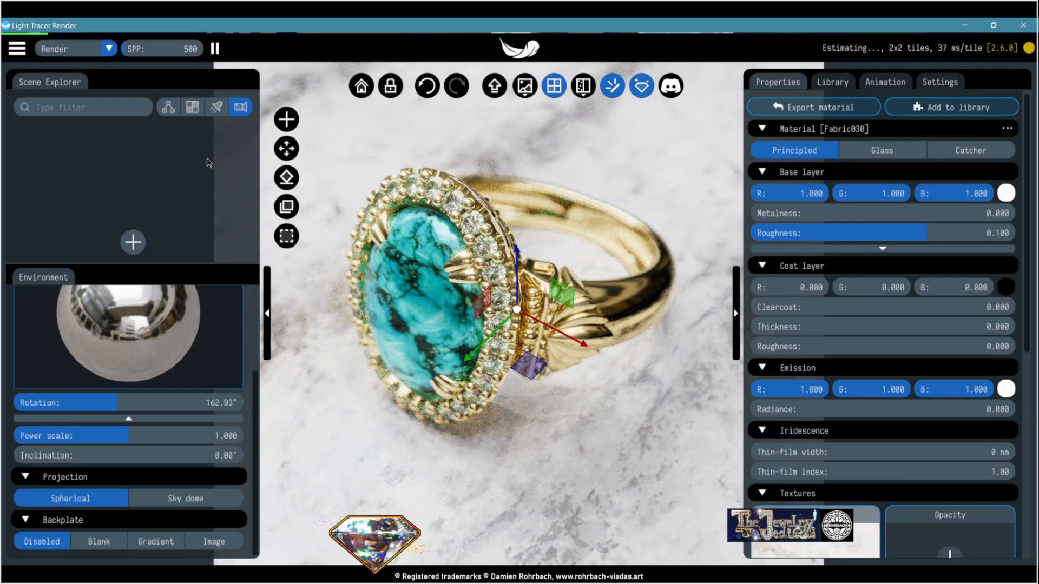
# Step: Create View slot 1 for the current ring-on-marble camera framing
pyautogui.click(132, 241)
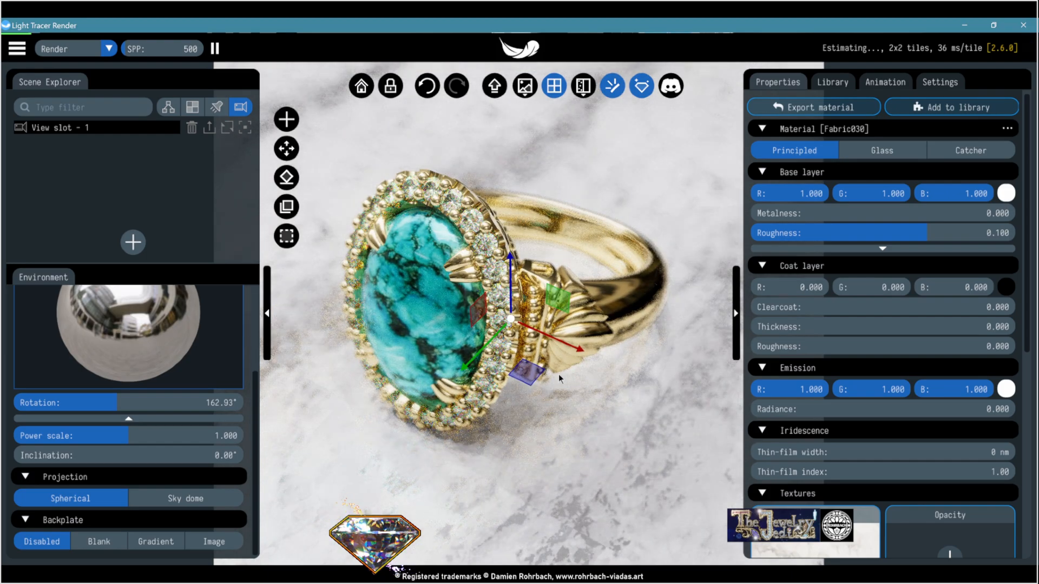
pyautogui.moveTo(587, 399)
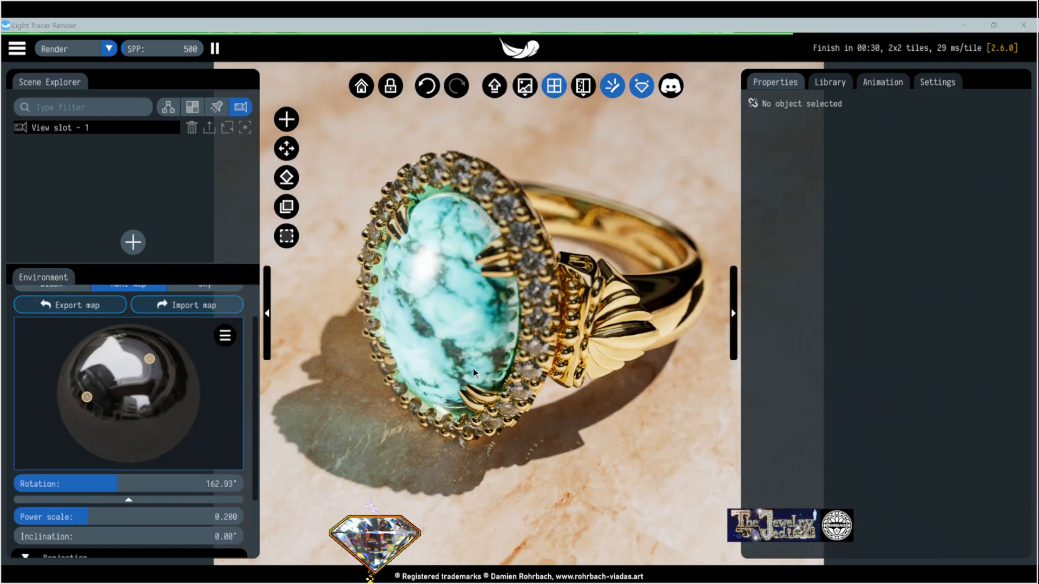
# Step: Delete the map emitters from the Emitters list, confirming with OK
pyautogui.click(217, 107)
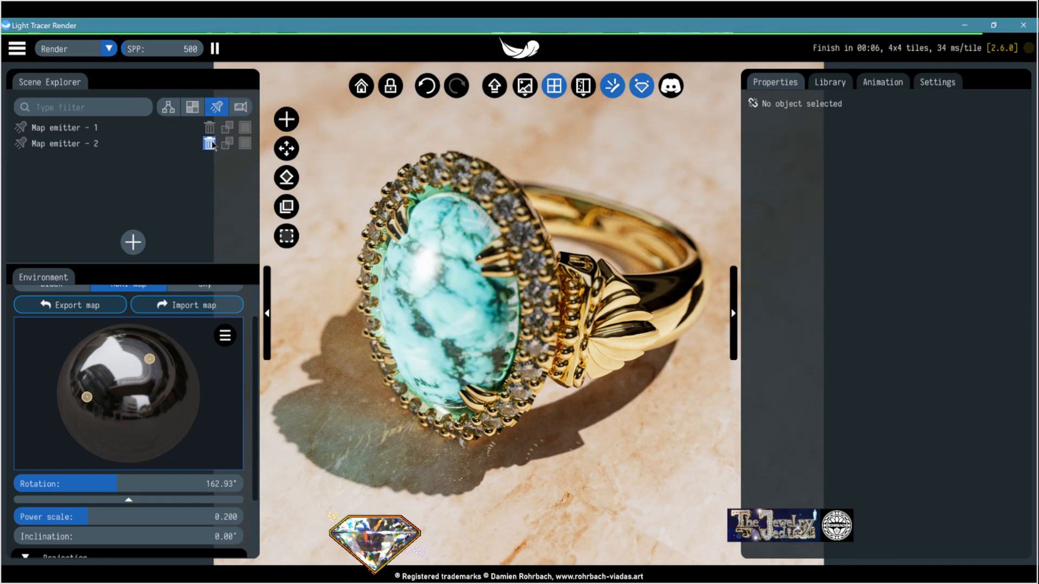
pyautogui.click(209, 143)
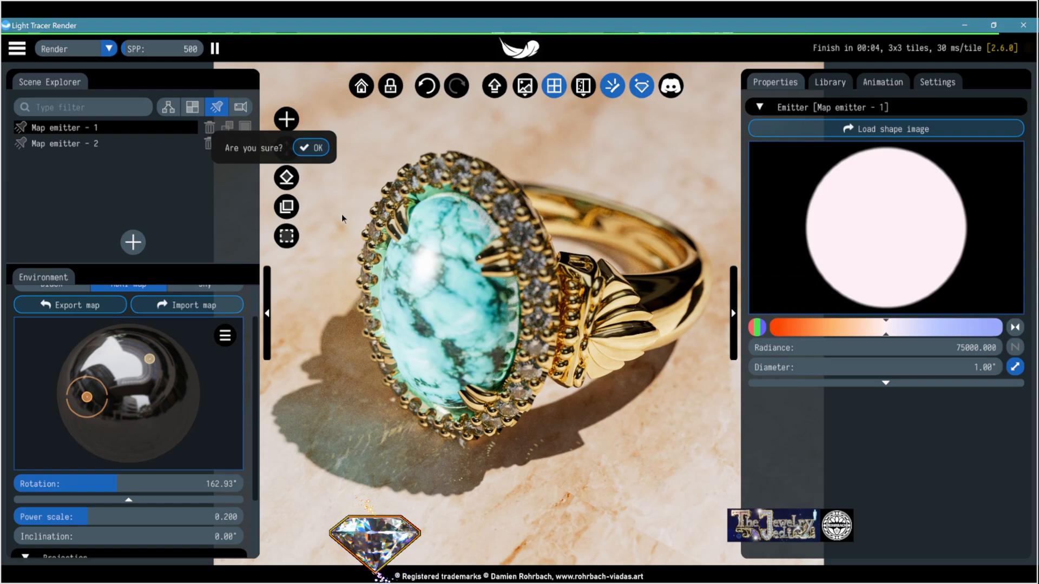
pyautogui.click(310, 147)
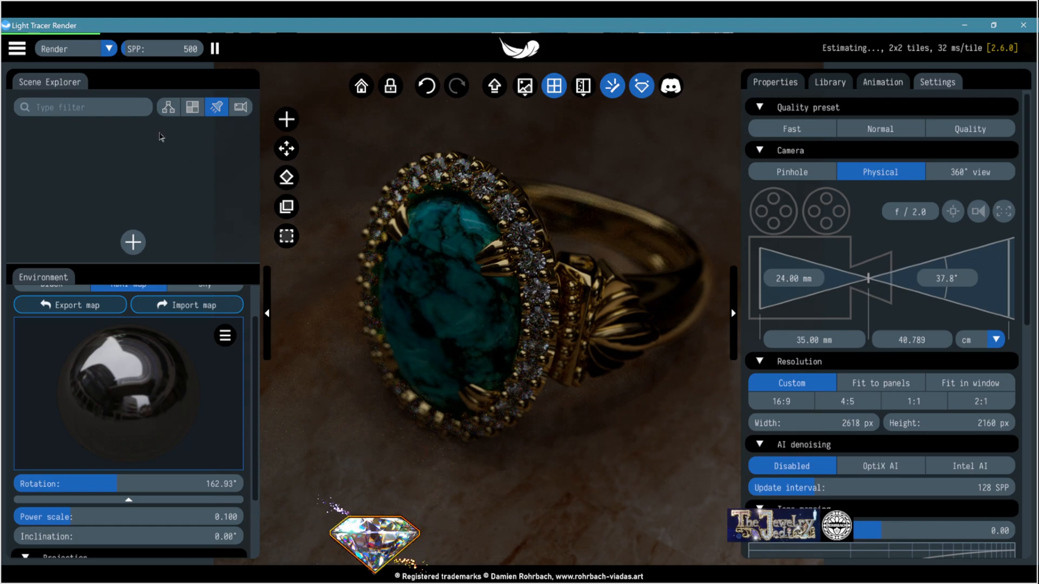
# Step: Add Map emitter 1 with Radiance 50000 and a reduced diameter, then a second emitter
pyautogui.click(132, 241)
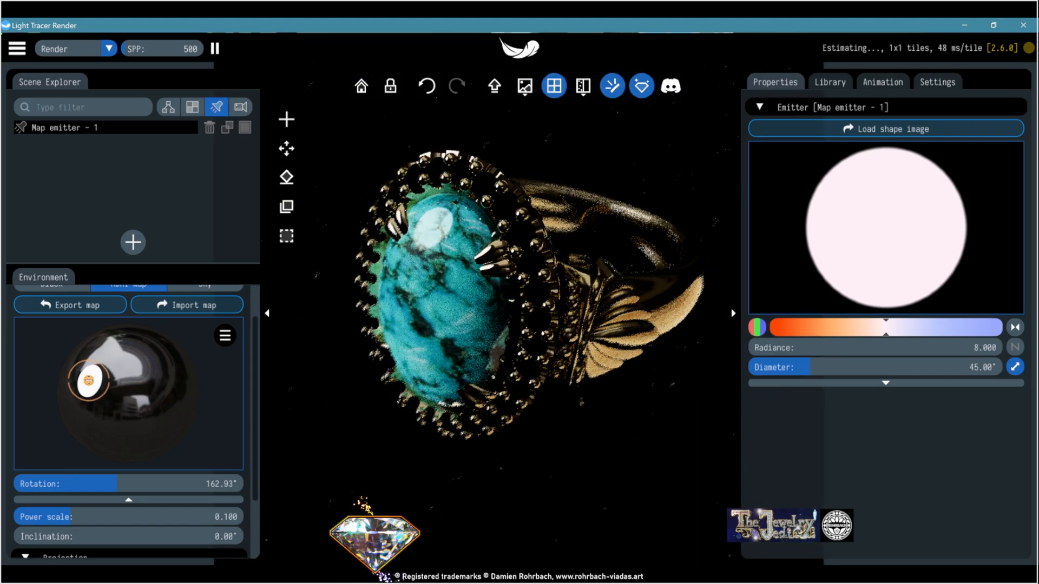
pyautogui.click(861, 347)
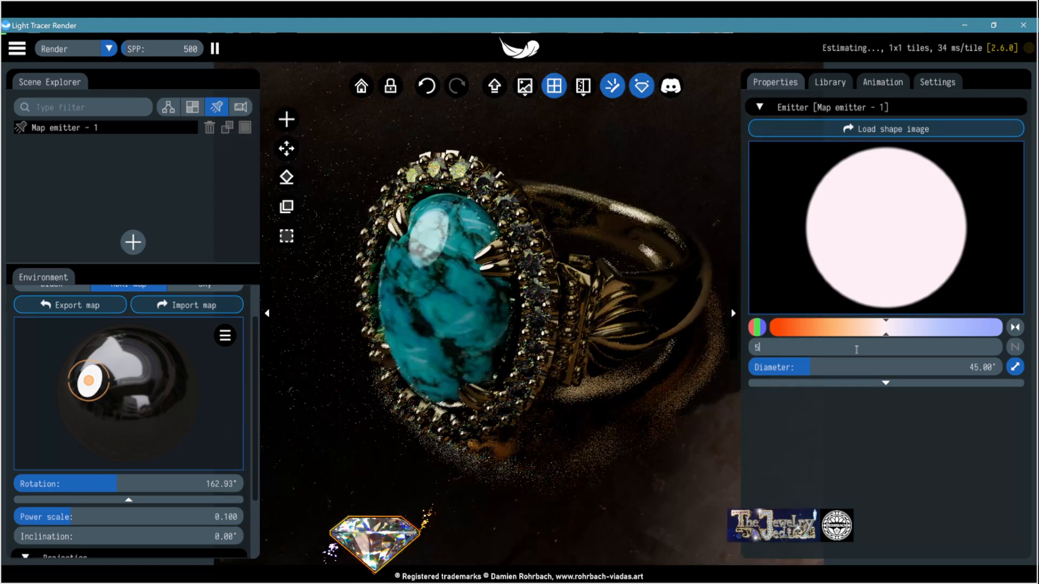
pyautogui.write('50000')
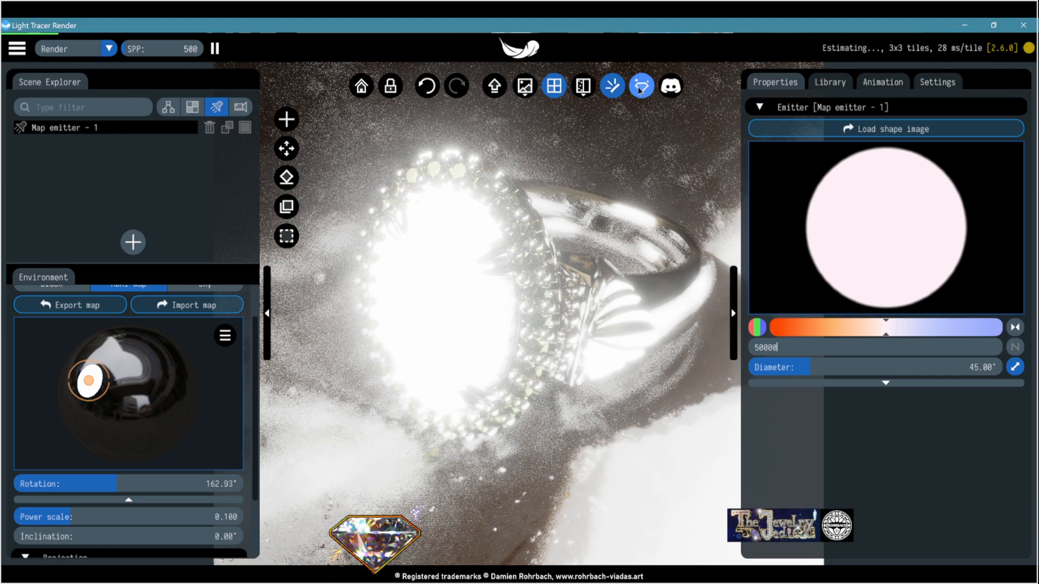
pyautogui.moveTo(670, 87)
pyautogui.write('1')
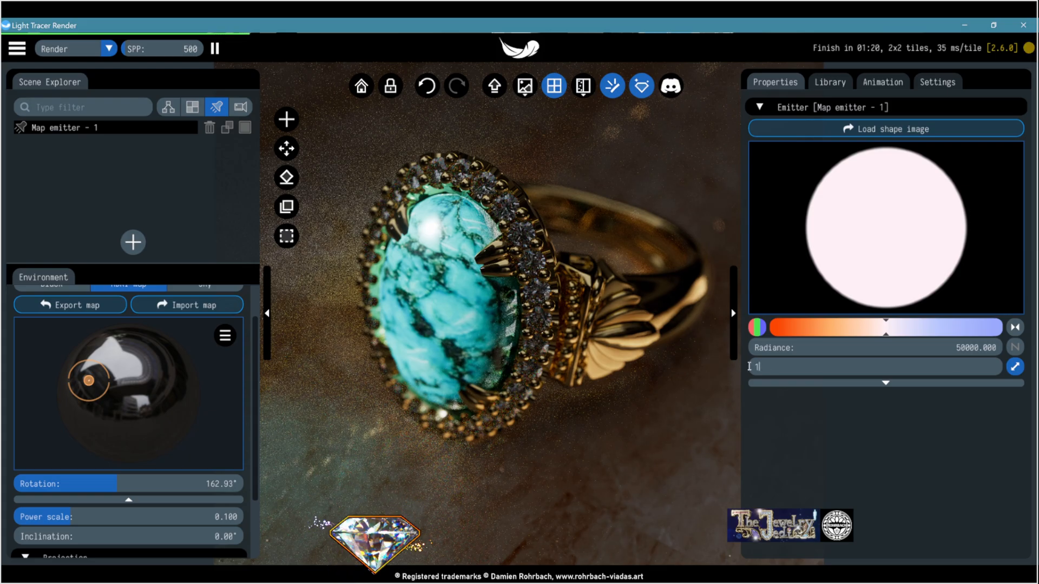
pyautogui.write('2')
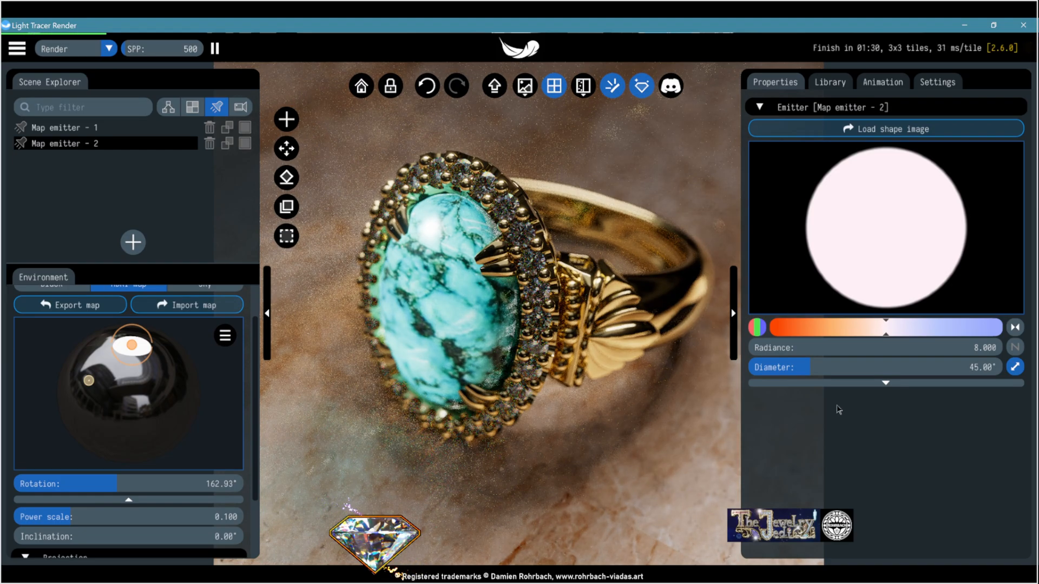
# Step: Set the second emitter's radiance and shrink its diameter to a tight light
pyautogui.write('30000')
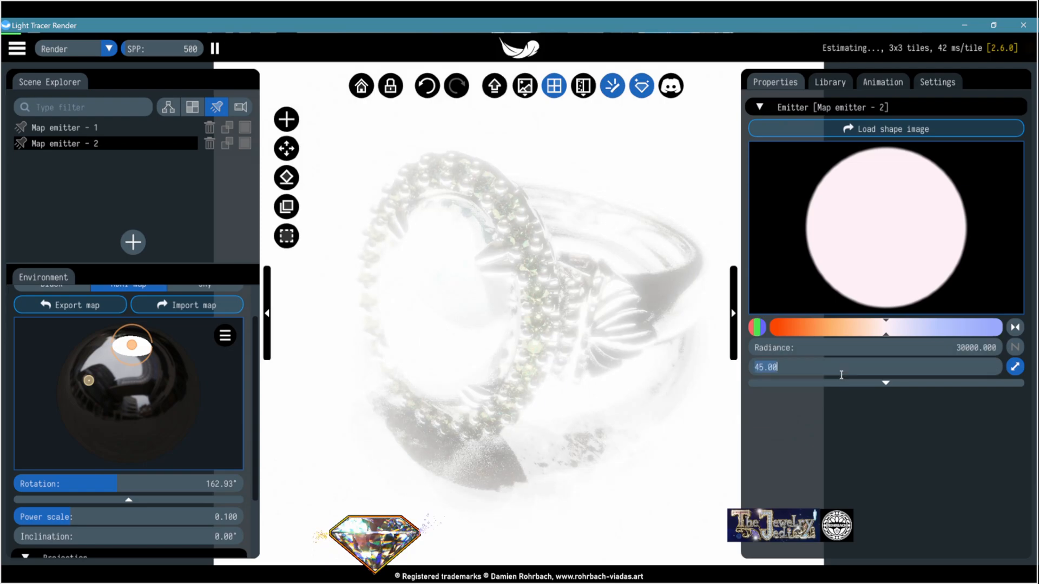
pyautogui.write('1')
pyautogui.click(876, 348)
pyautogui.write('2500')
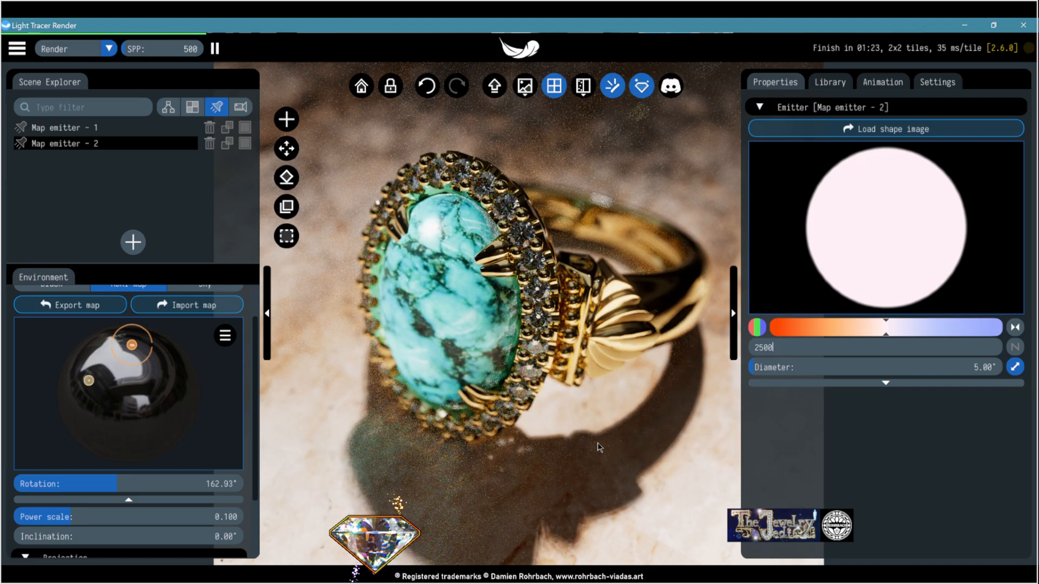
pyautogui.moveTo(595, 437)
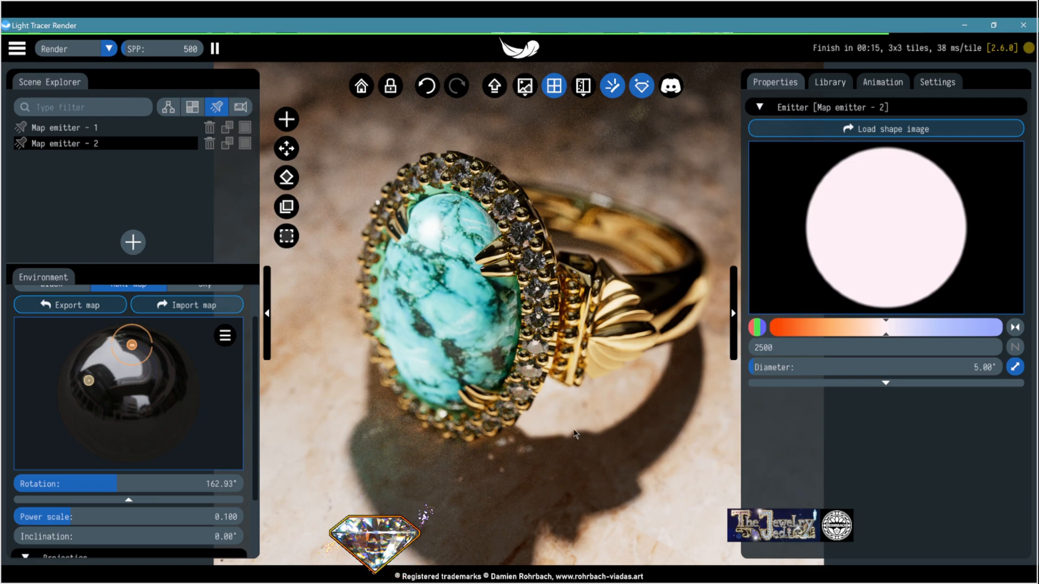
pyautogui.moveTo(584, 425)
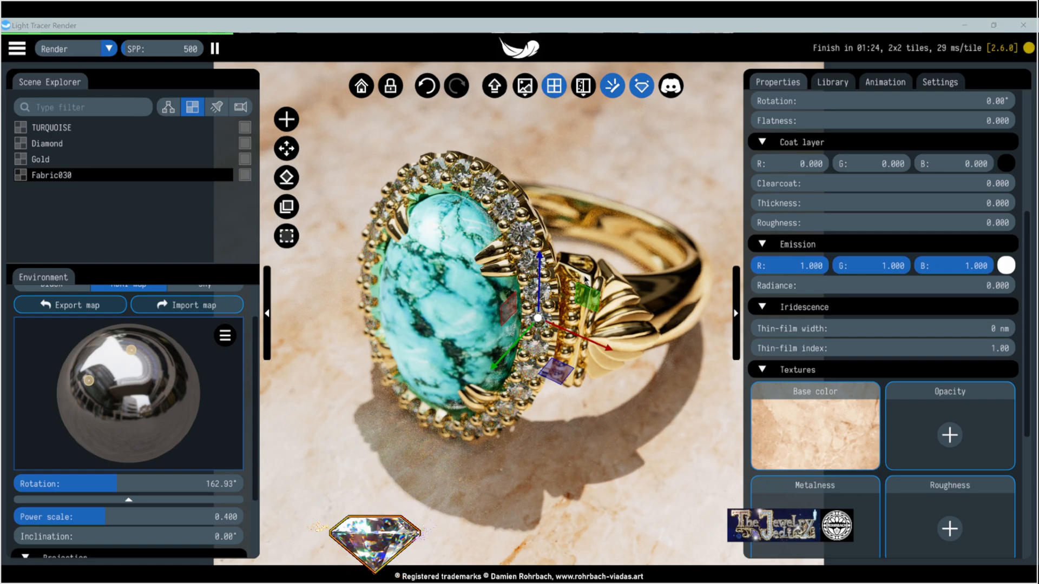
pyautogui.moveTo(608, 409)
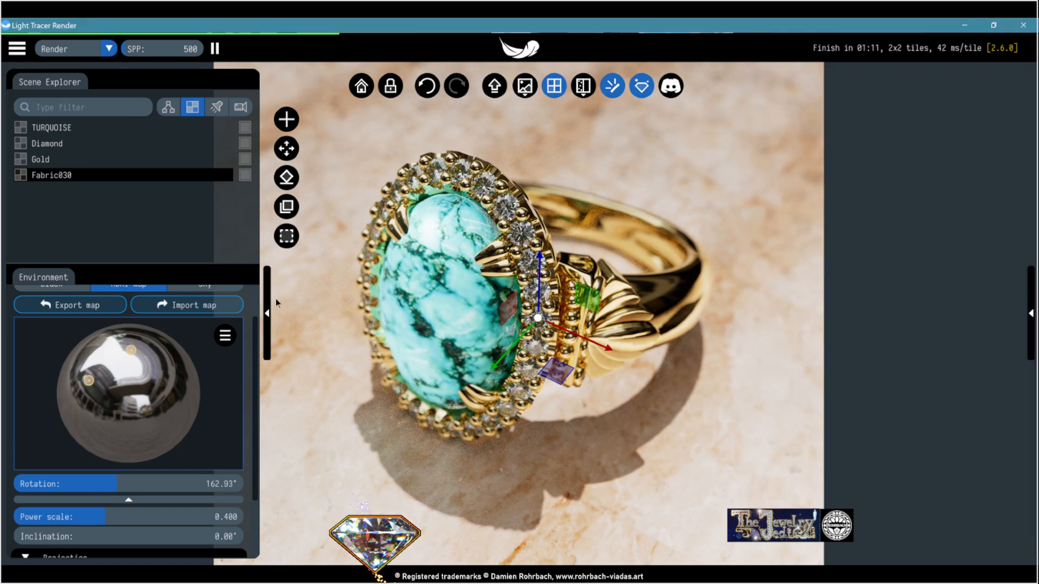
# Step: Hide the Scene Explorer panel and show the render image export format choices
pyautogui.click(267, 313)
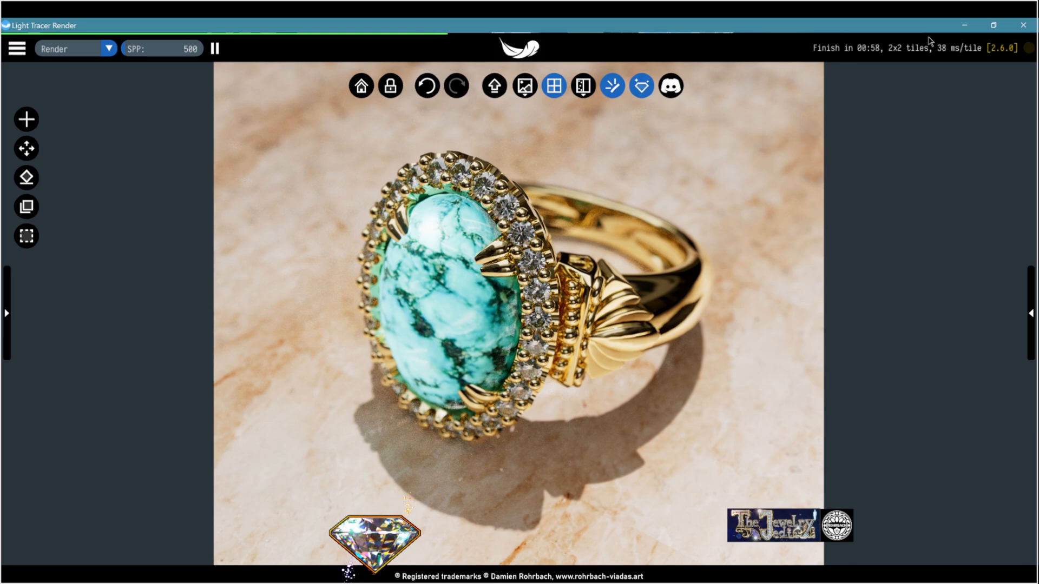
pyautogui.moveTo(899, 160)
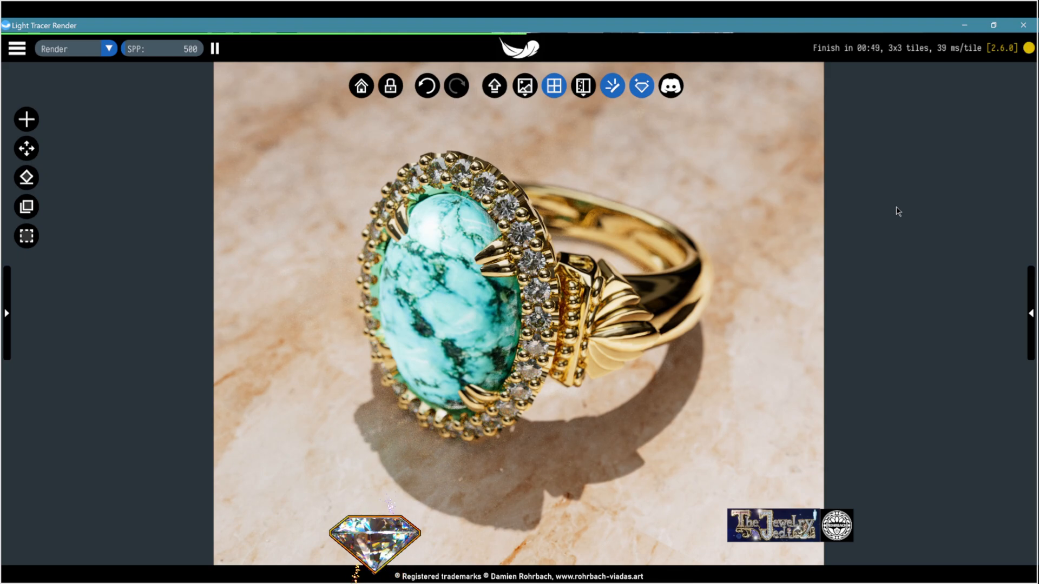
pyautogui.moveTo(892, 211)
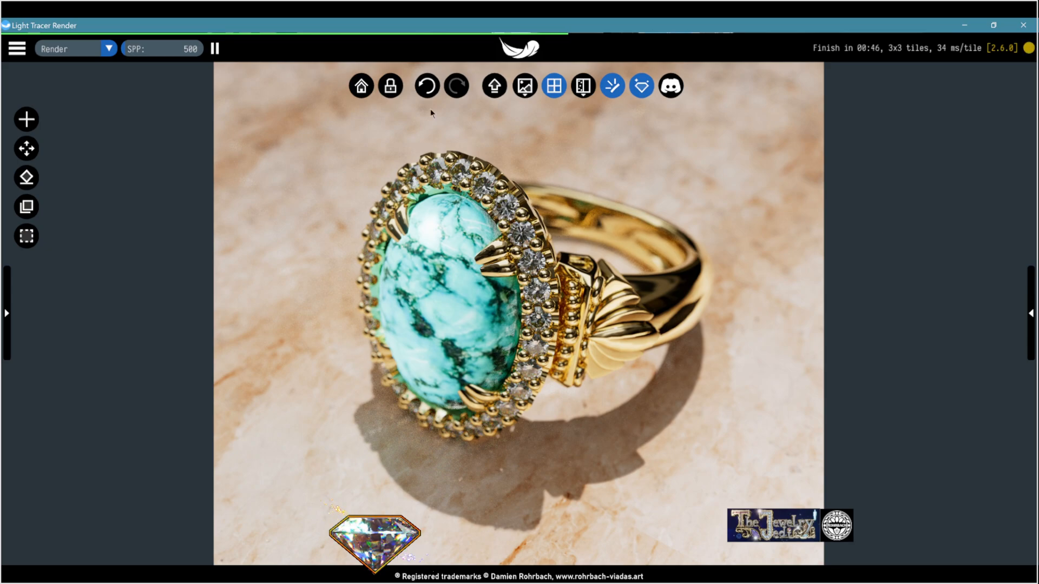
pyautogui.click(523, 85)
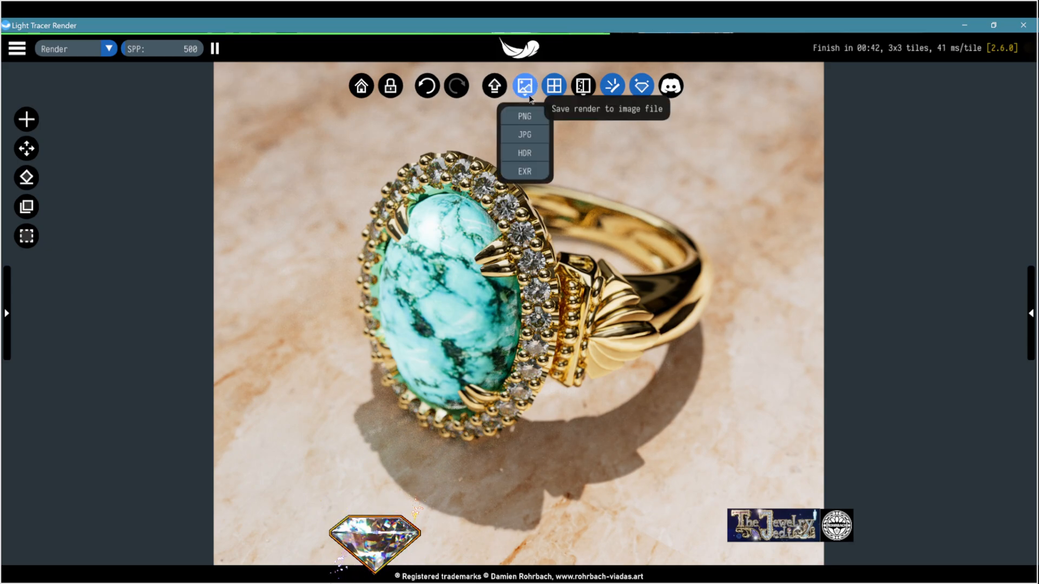
pyautogui.moveTo(525, 172)
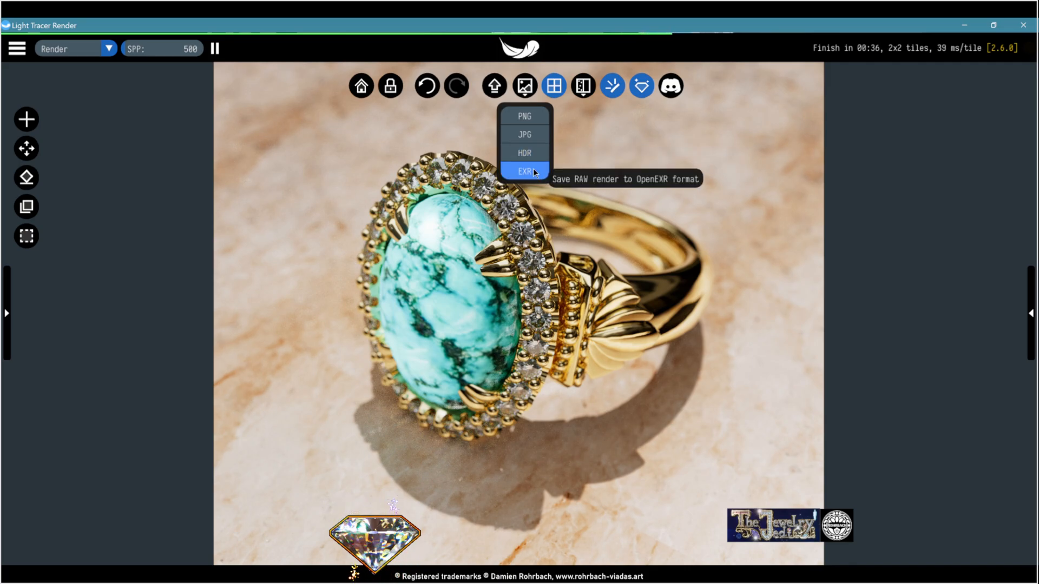
pyautogui.moveTo(524, 153)
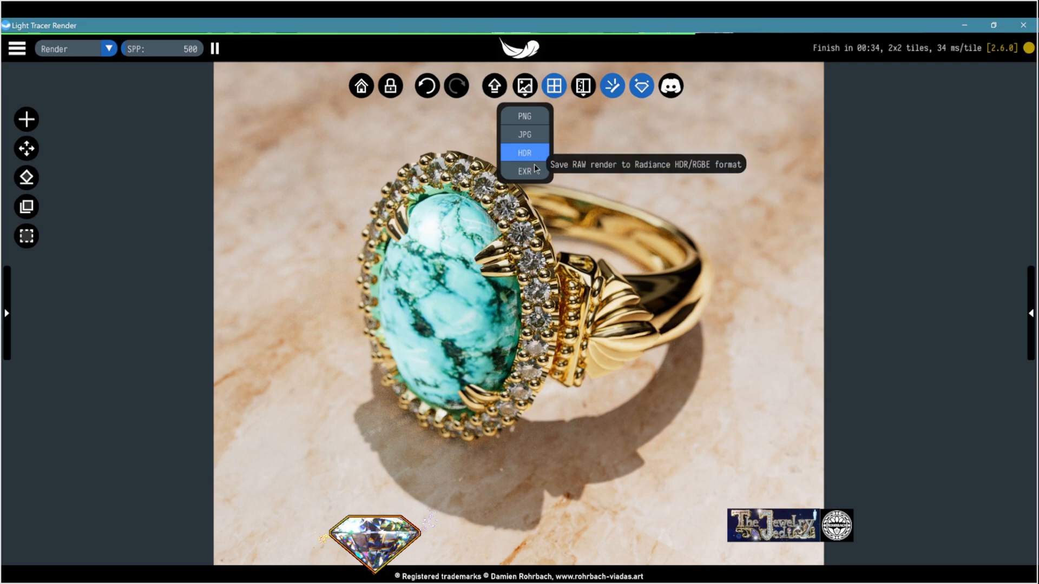
pyautogui.moveTo(525, 170)
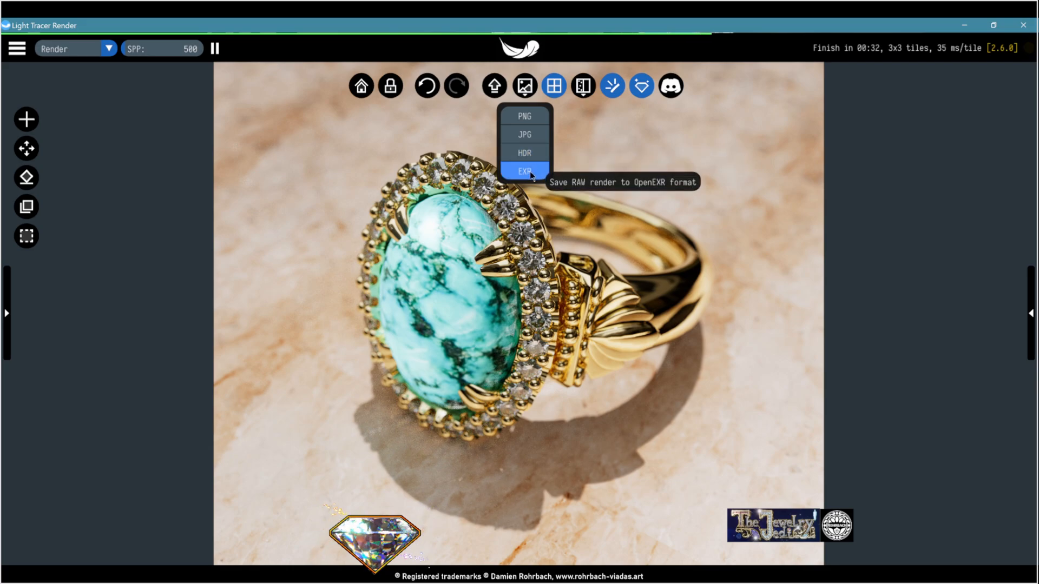
pyautogui.moveTo(524, 116)
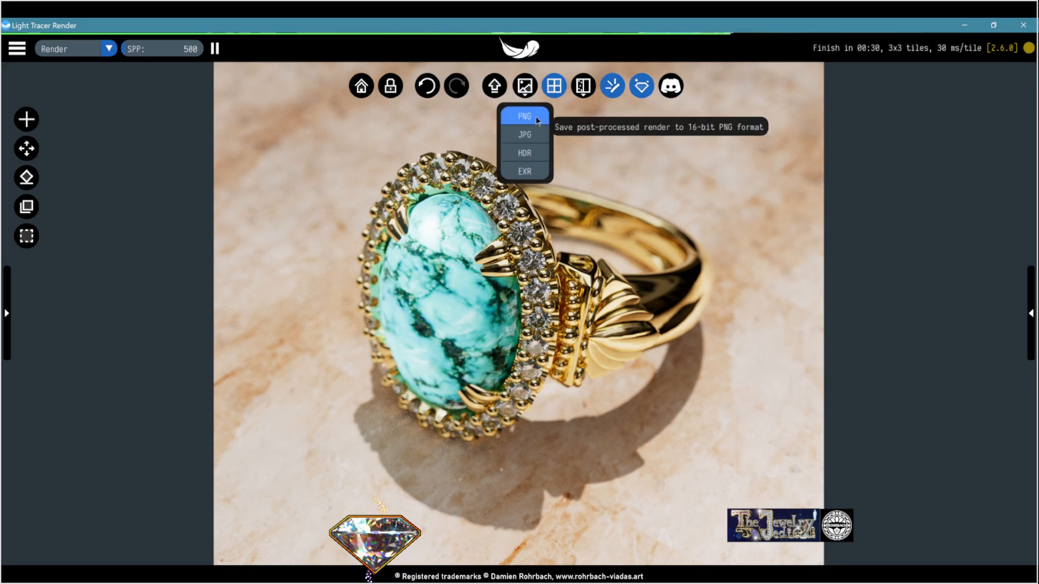
# Step: Save the turquoise ring render as a 16-bit PNG and reopen the side panel
pyautogui.click(524, 115)
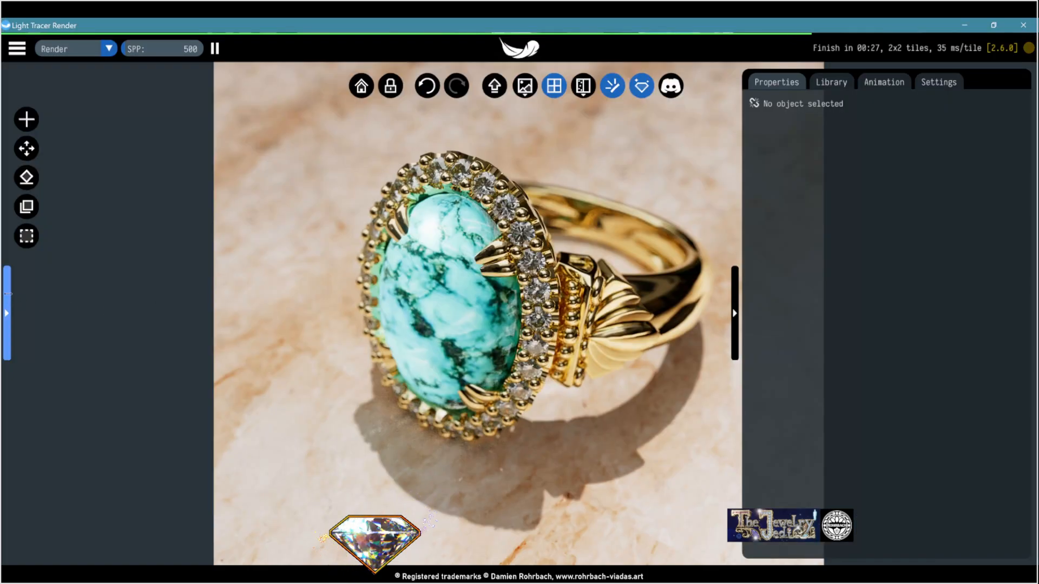
pyautogui.click(7, 313)
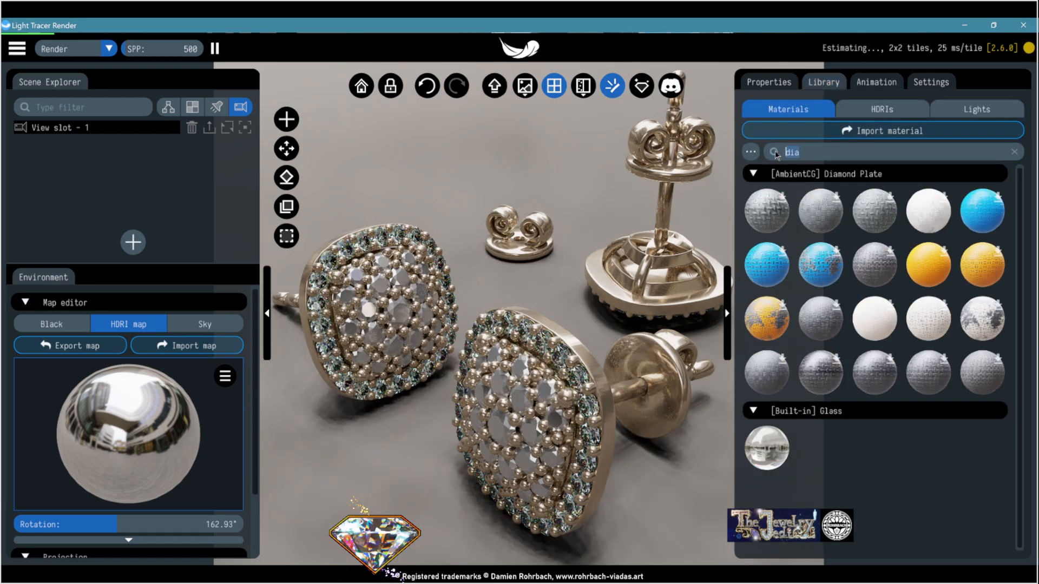
# Step: Assign Ruby glass to the centre stones, enable bidirectional path tracing, and select Gold for editing
pyautogui.write('ruby')
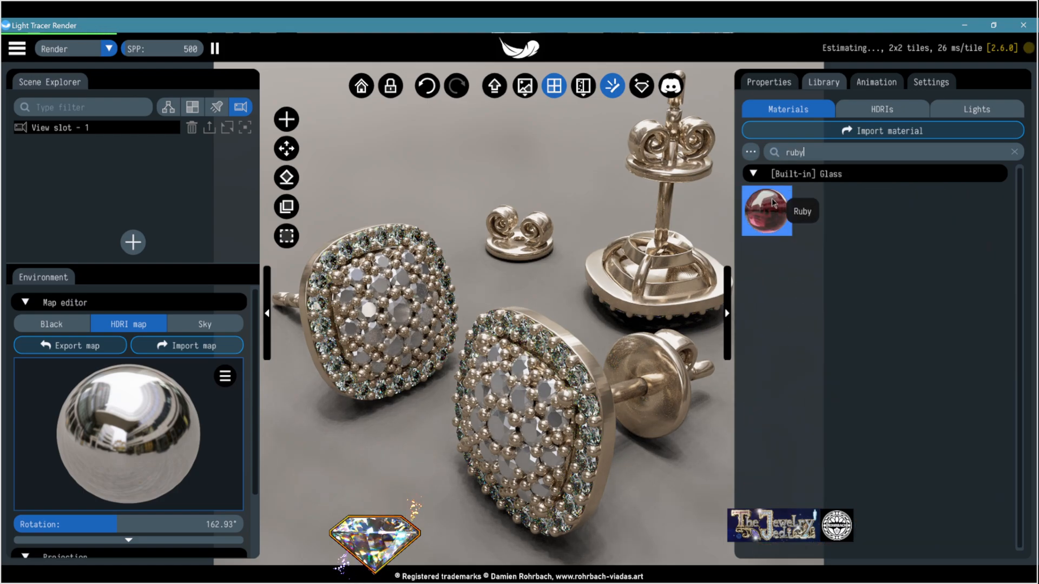
pyautogui.click(639, 87)
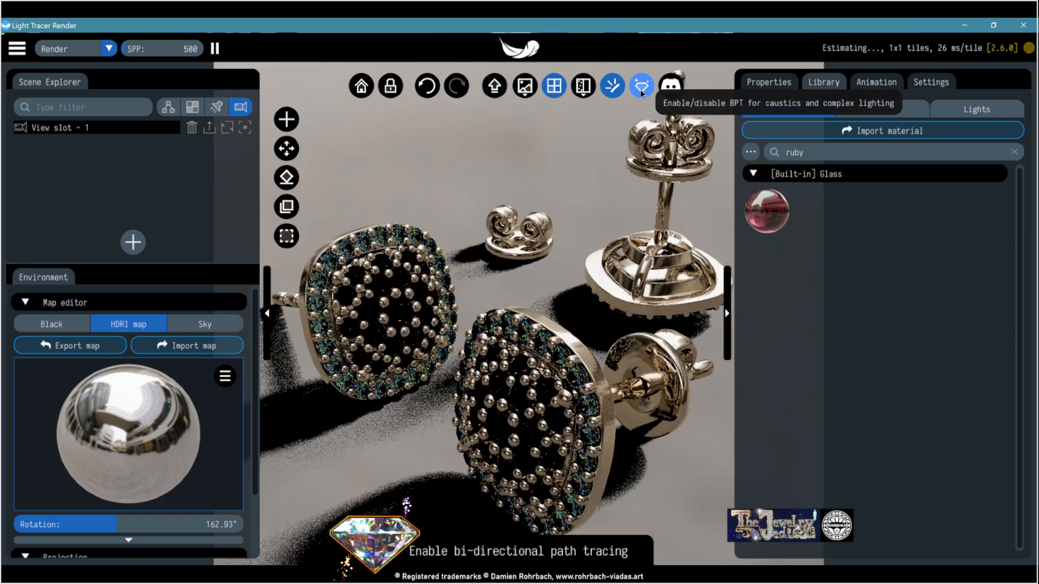
pyautogui.click(639, 85)
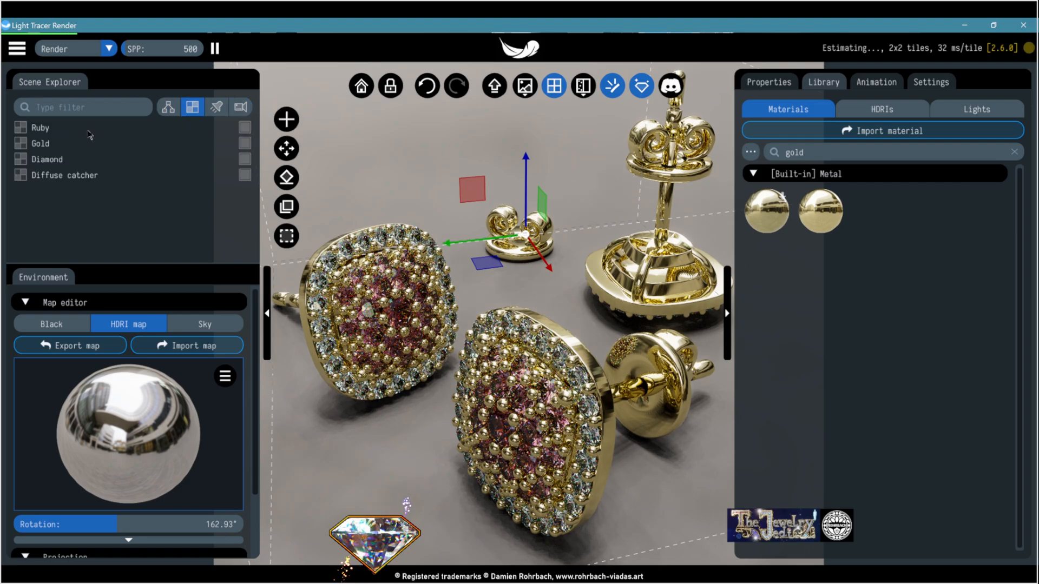
pyautogui.click(40, 143)
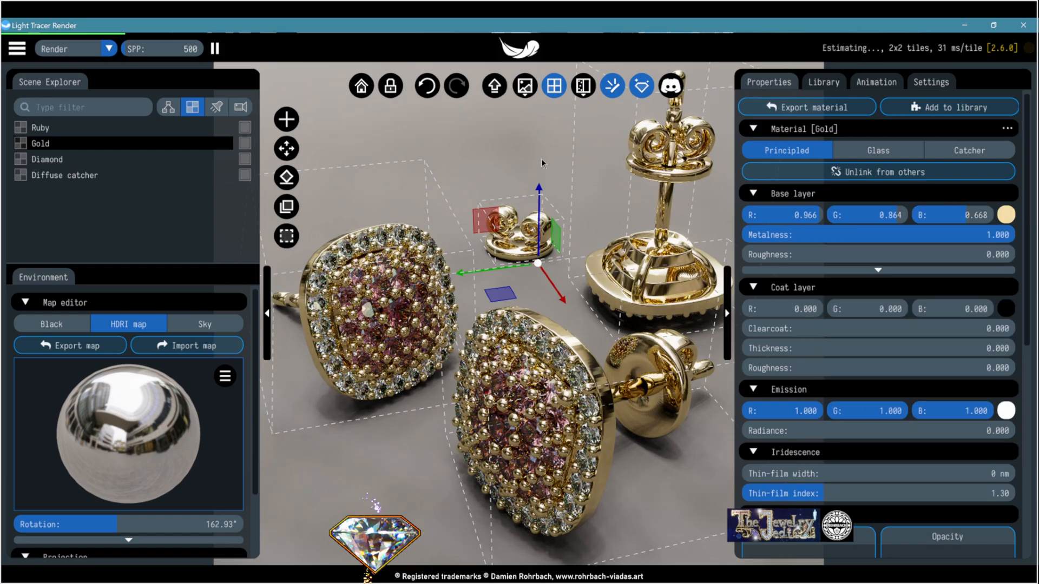
# Step: Switch the Diffuse catcher to a Principled surface and raise its roughness
pyautogui.click(65, 176)
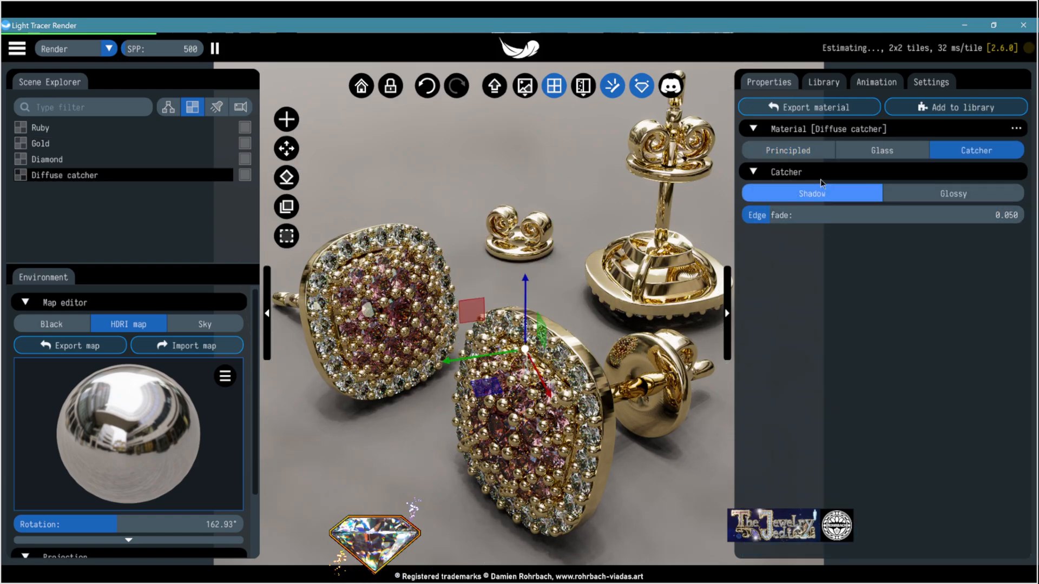
pyautogui.click(787, 150)
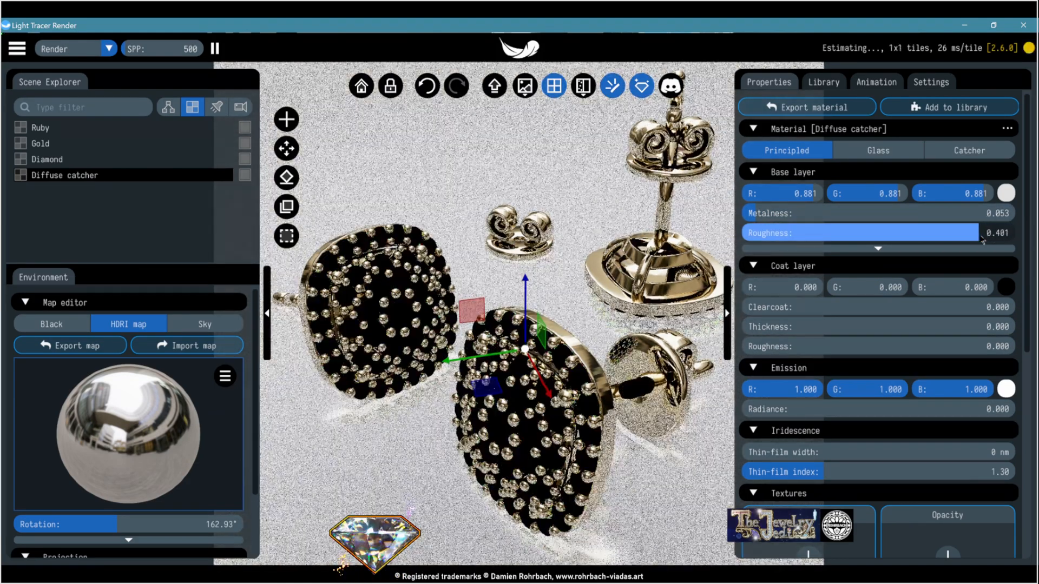
pyautogui.click(1005, 193)
pyautogui.write('.1')
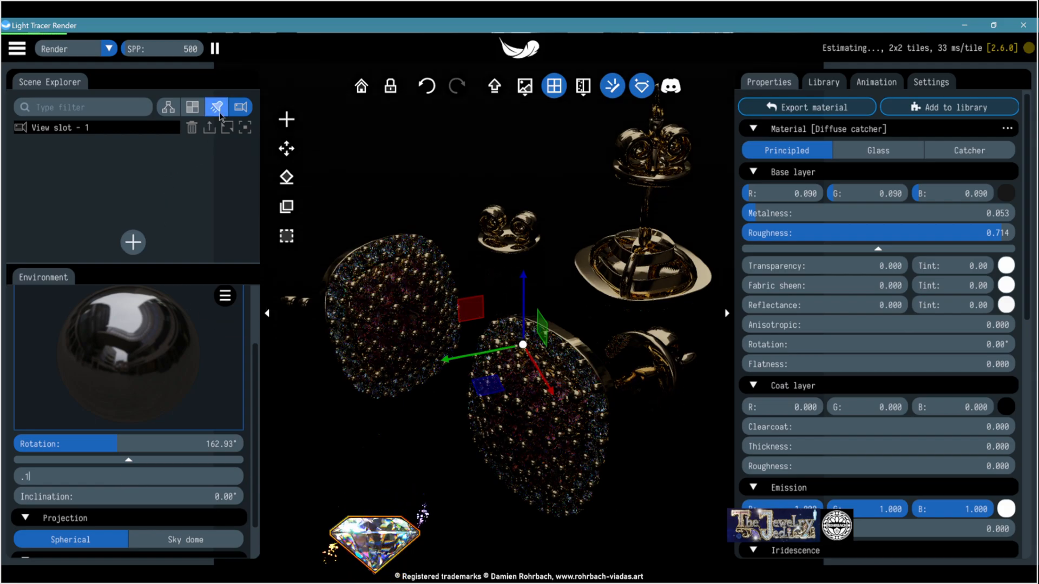
# Step: Add a map emitter to the environment and set its radiance value
pyautogui.click(132, 241)
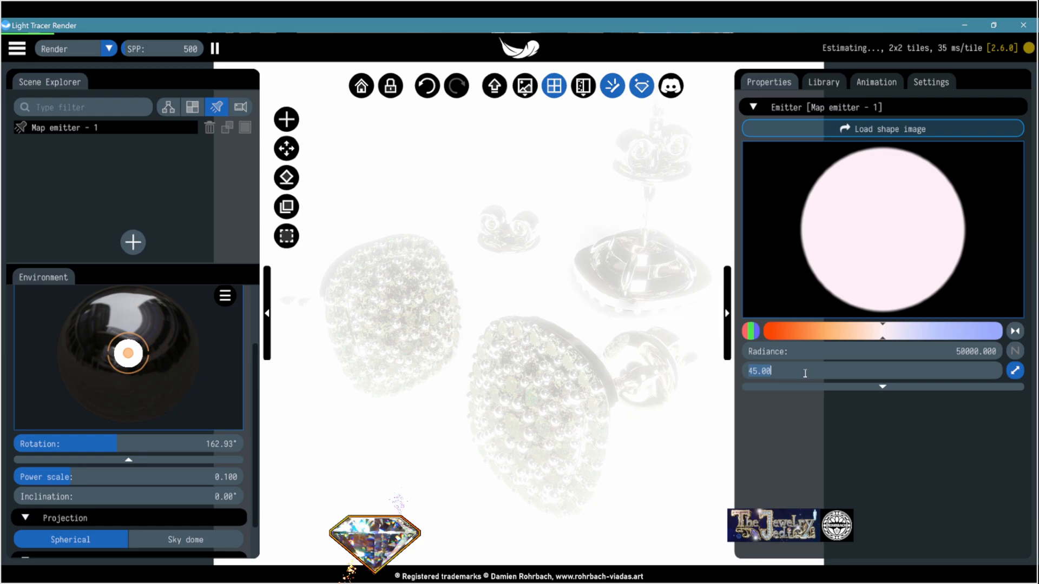
pyautogui.write('1')
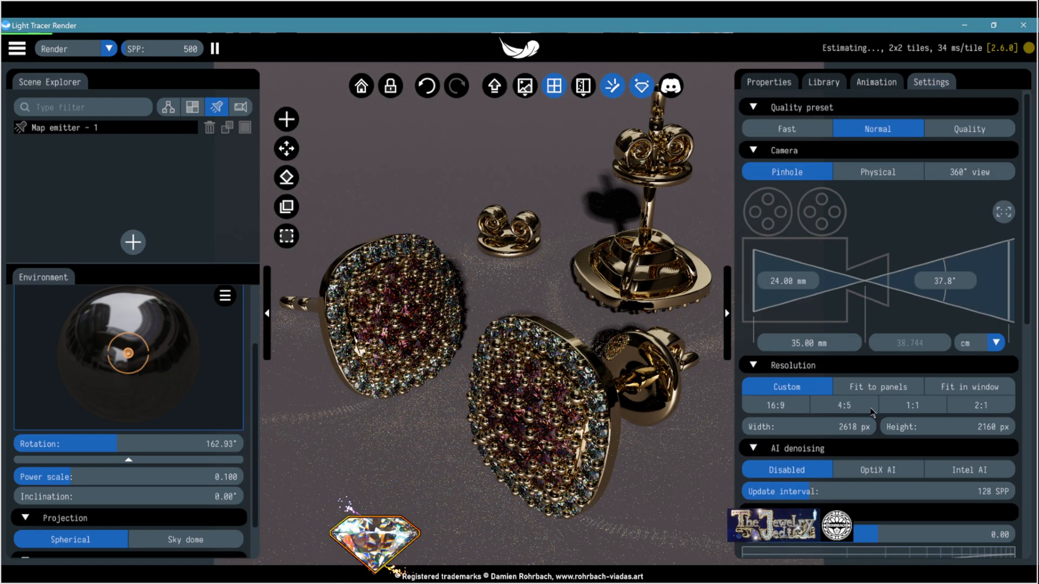
# Step: Use a Physical camera focused on the front earring and add Map emitter - 2
pyautogui.scroll(-3)
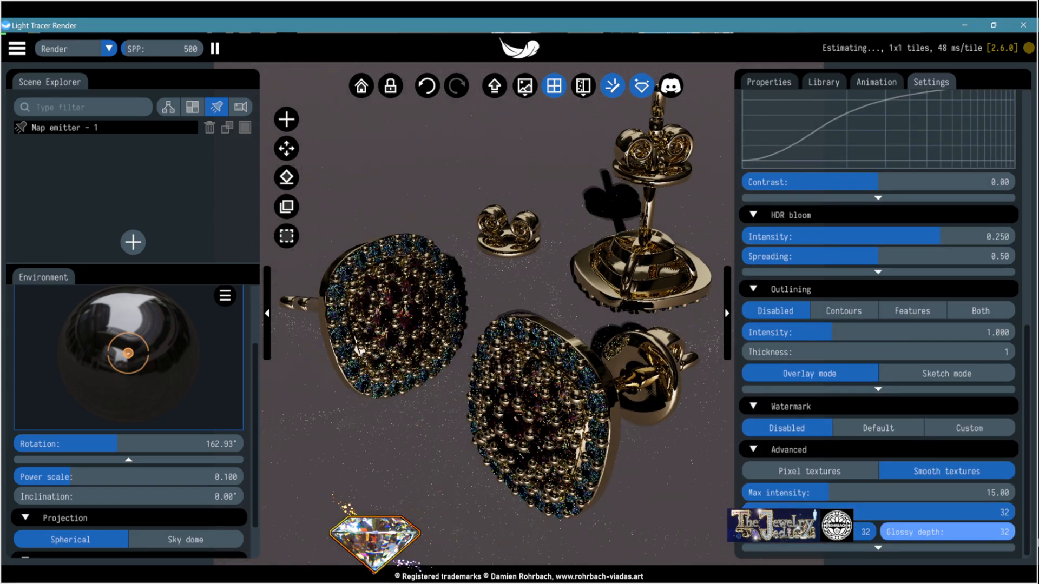
pyautogui.click(768, 81)
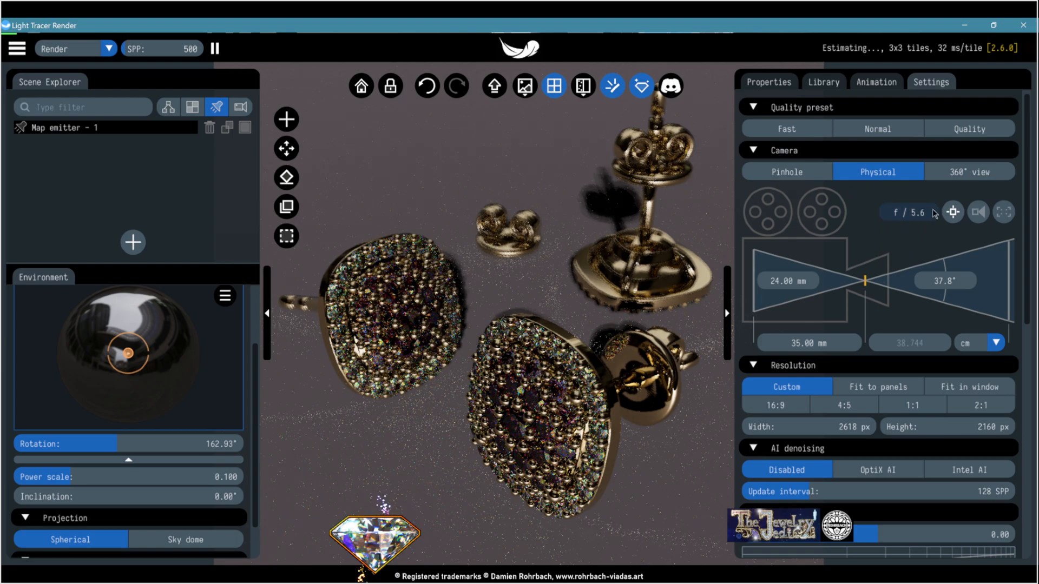
pyautogui.click(952, 212)
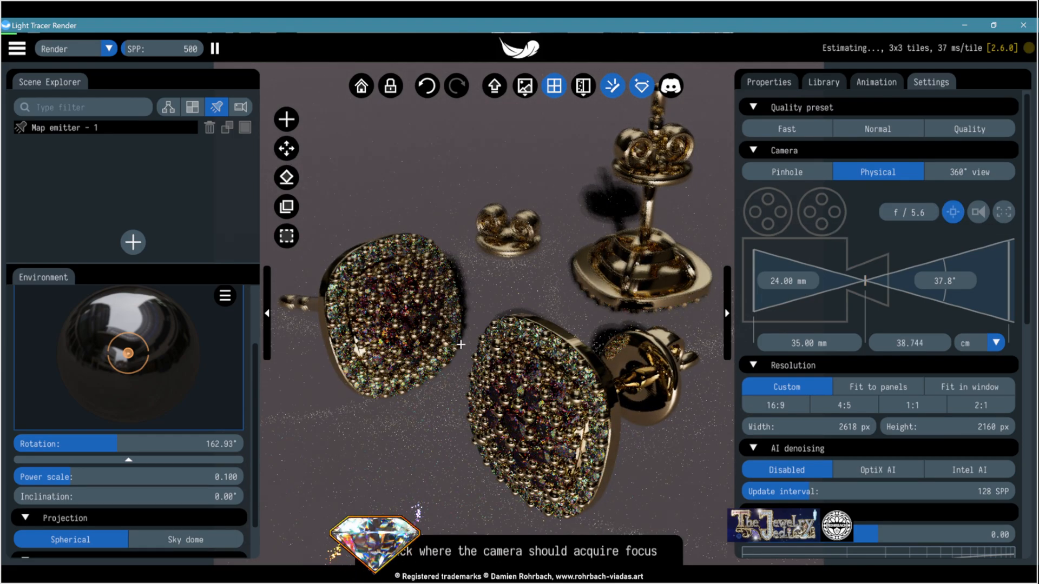
pyautogui.click(930, 81)
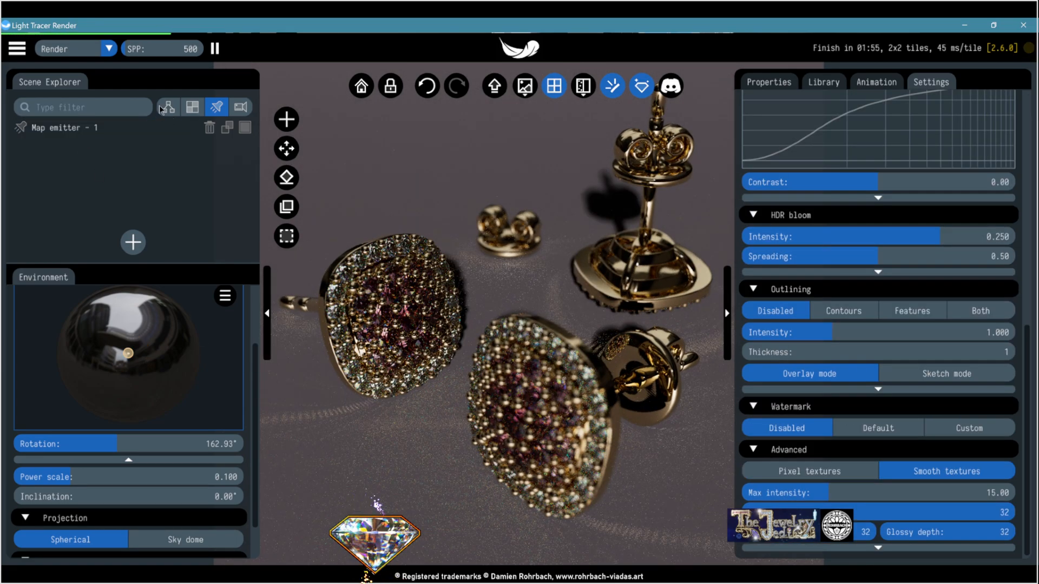
pyautogui.click(132, 241)
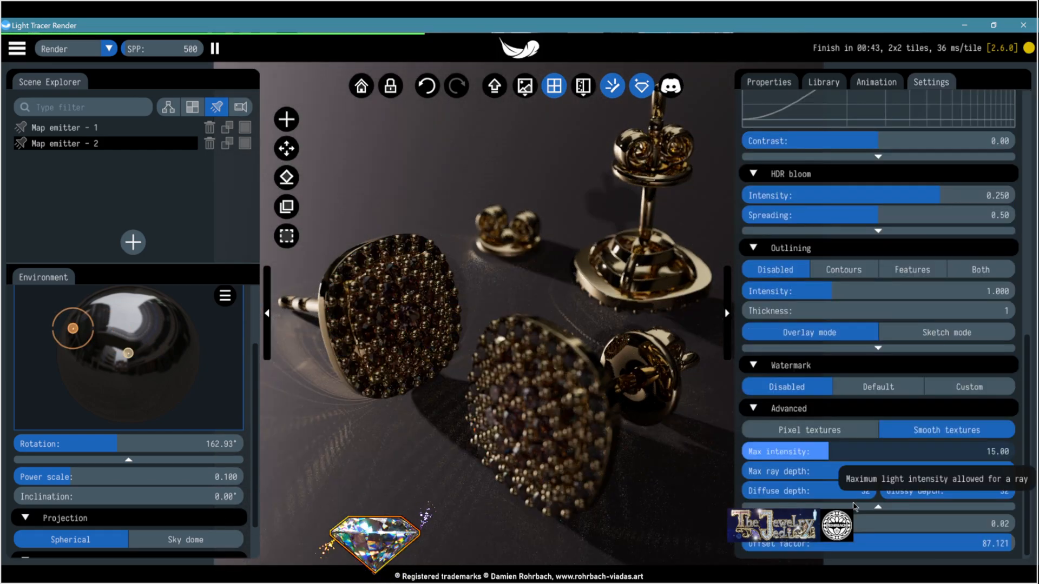
pyautogui.moveTo(850, 545)
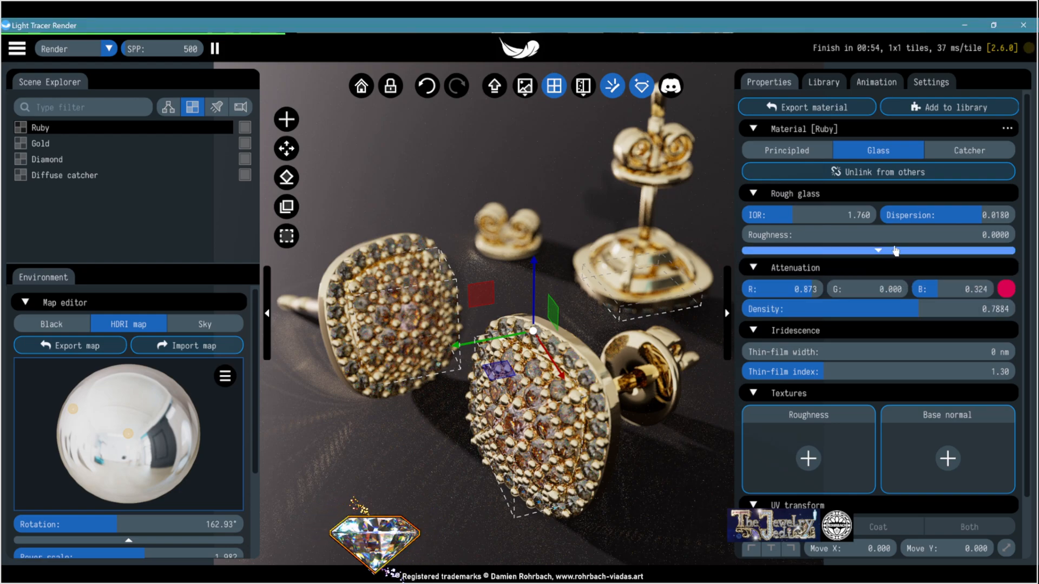
# Step: Tint the Ruby glass red with 0.5 reflection tint, then reselect the Ruby material
pyautogui.click(1008, 267)
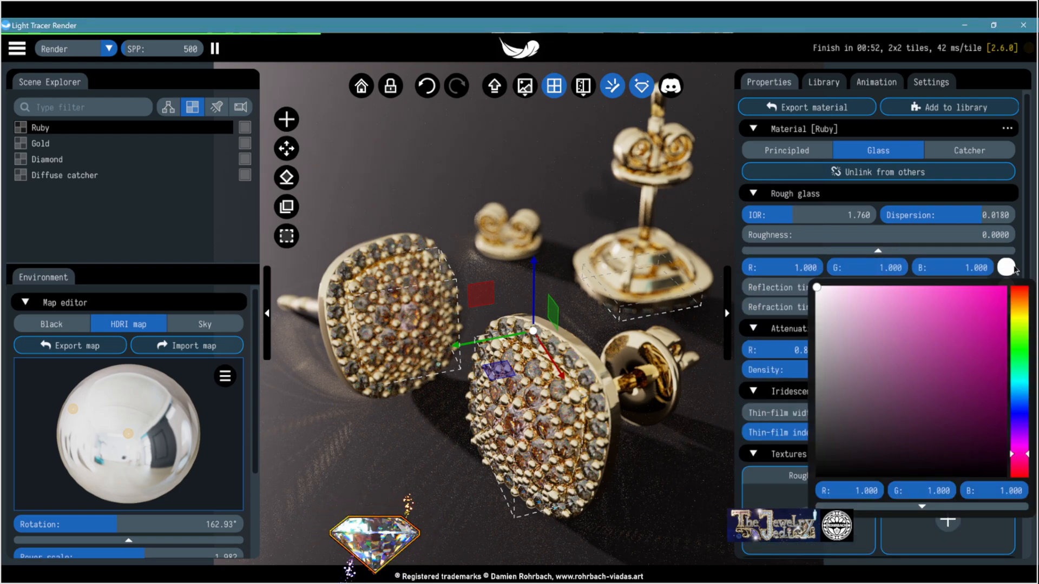
pyautogui.click(996, 287)
pyautogui.write('.5')
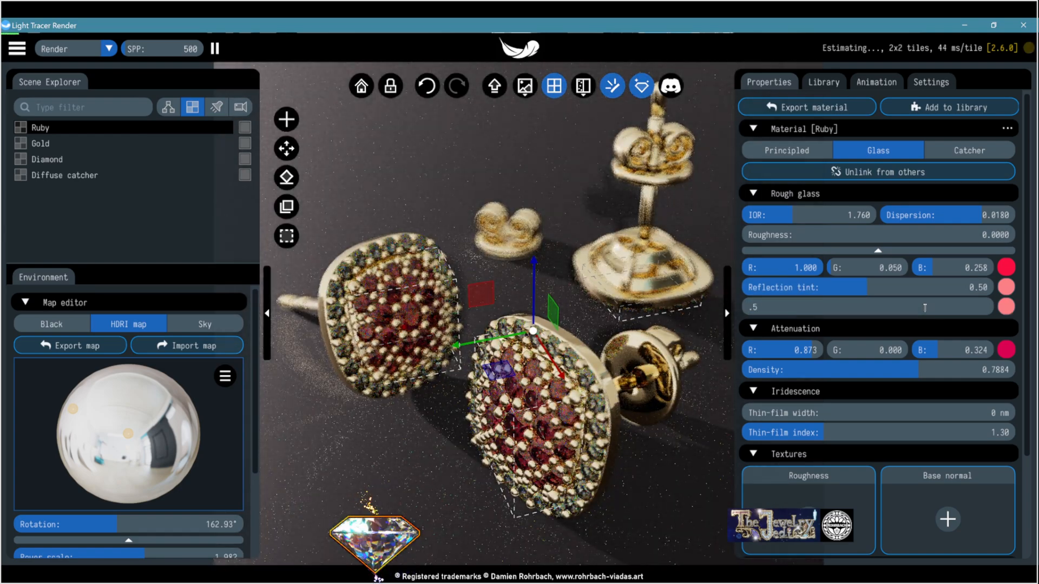
pyautogui.click(65, 175)
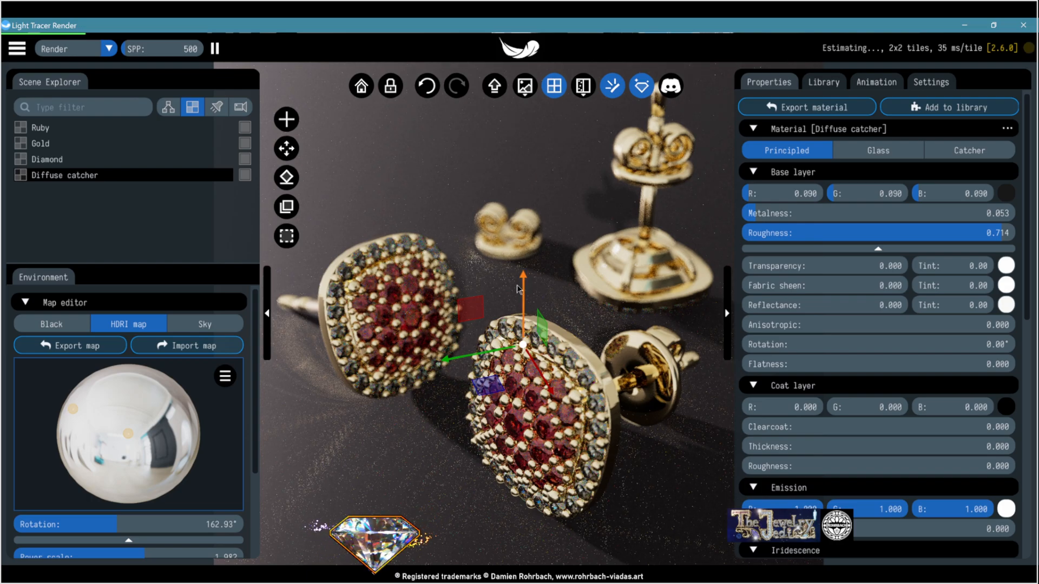
pyautogui.click(66, 128)
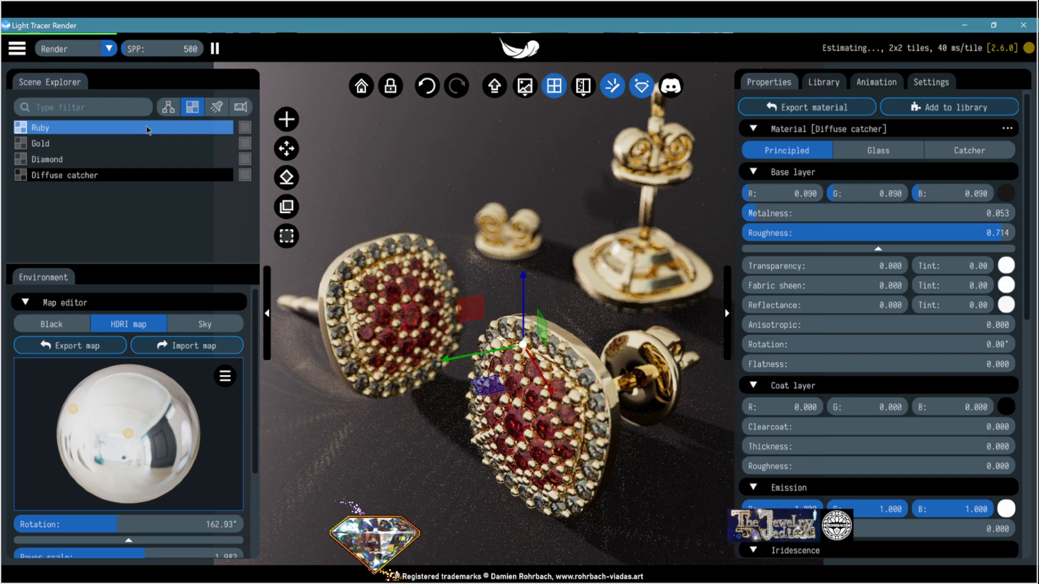
pyautogui.click(40, 128)
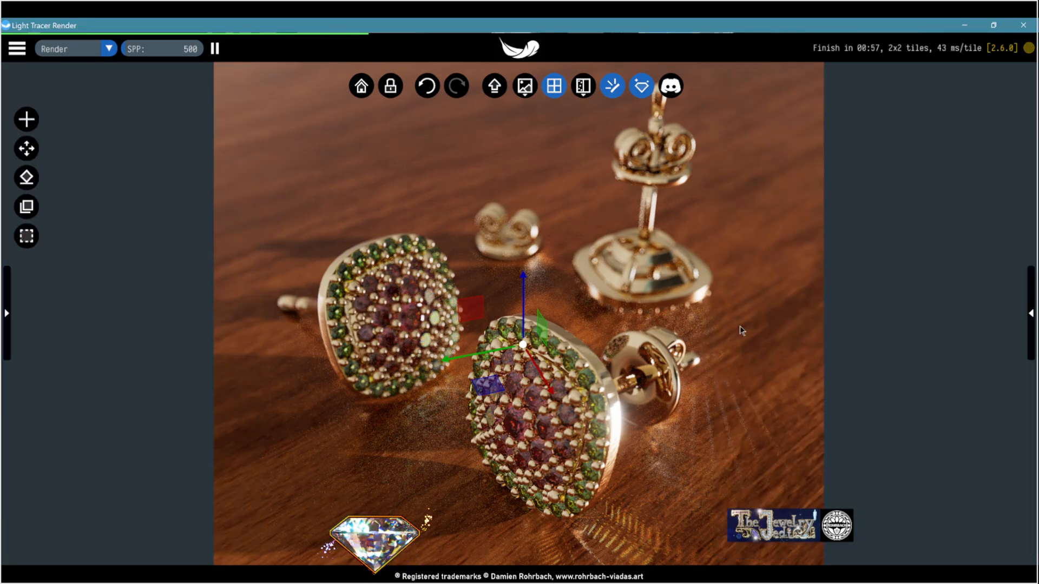
pyautogui.moveTo(887, 378)
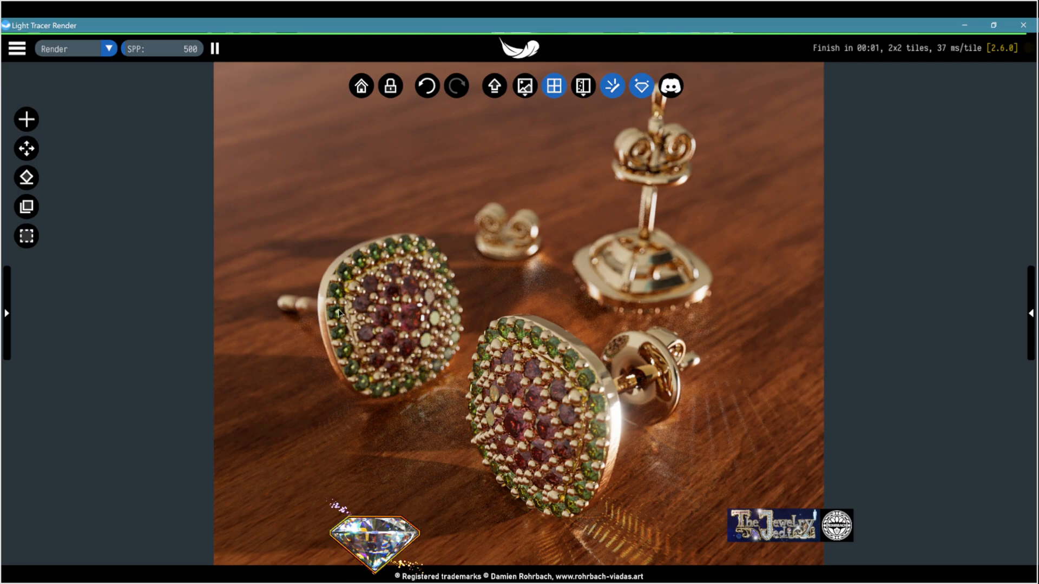
# Step: Load the WEDDINGring-and-BAND model from the main menu, replacing the earrings scene
pyautogui.click(524, 85)
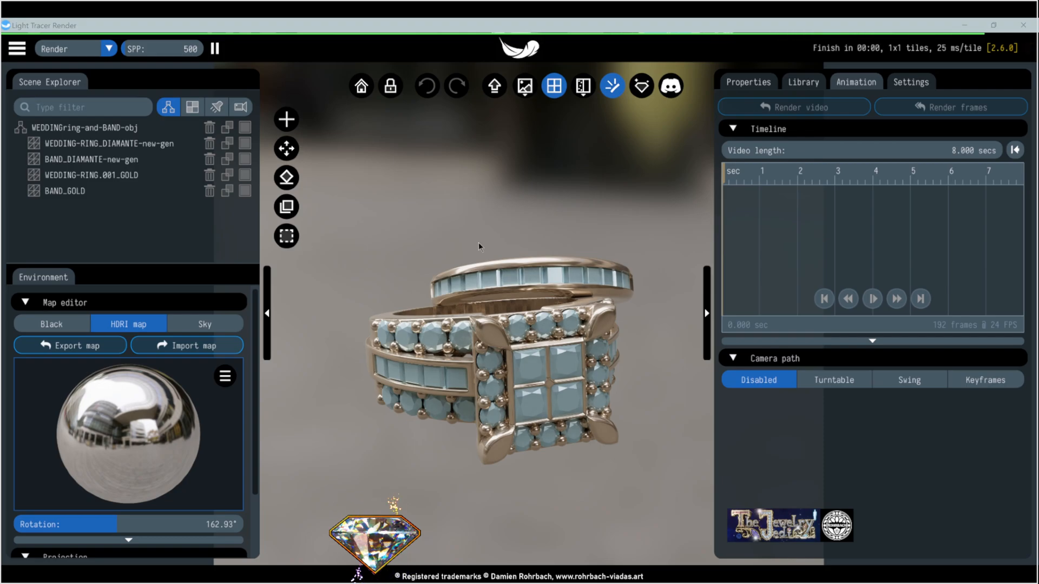
# Step: Capture the overhead view of the rings as a new view slot and show the scene materials
pyautogui.moveTo(478, 247); pyautogui.dragTo(519, 314)
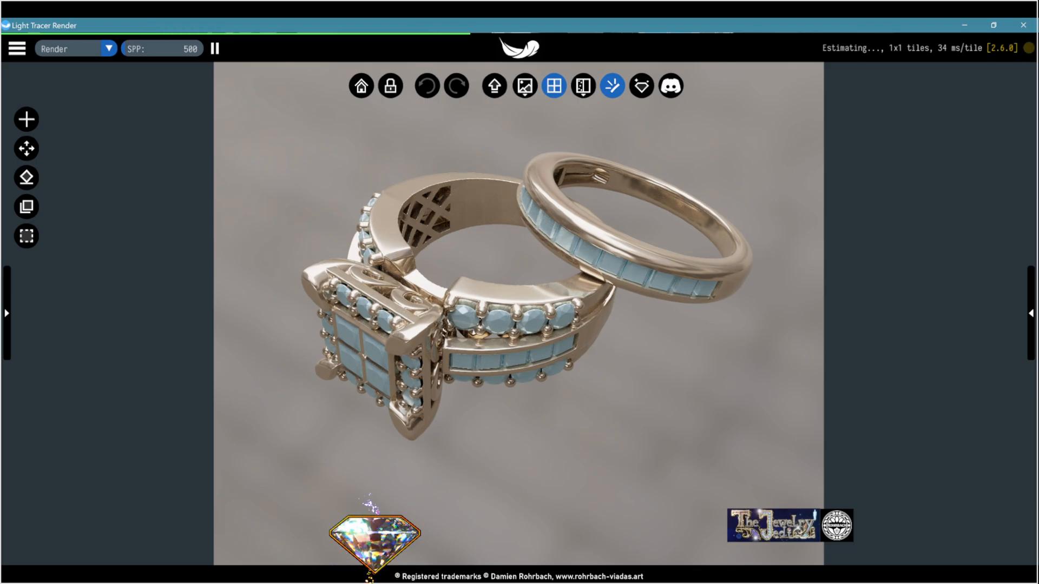
pyautogui.click(238, 107)
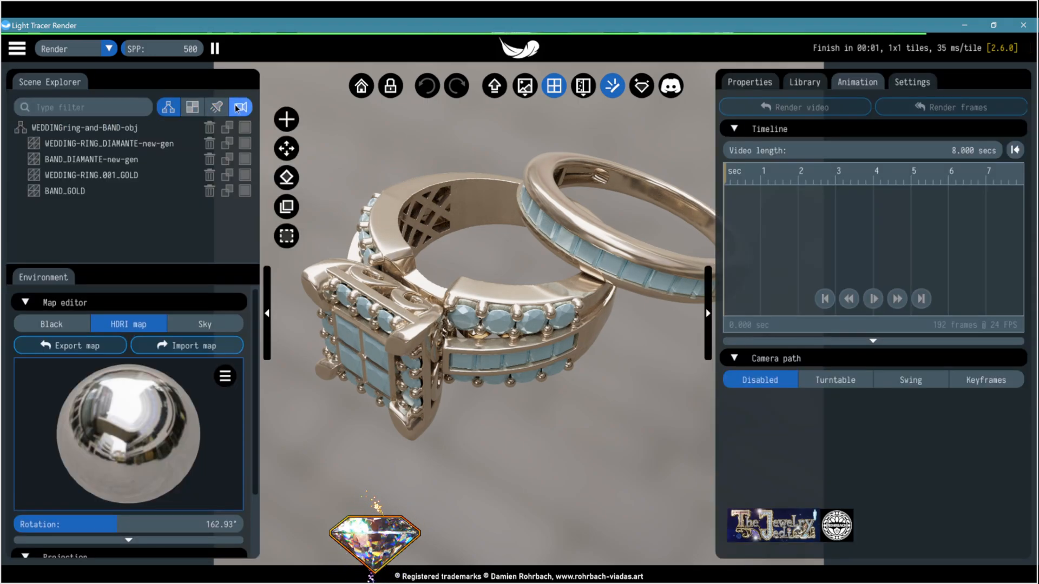
pyautogui.click(238, 107)
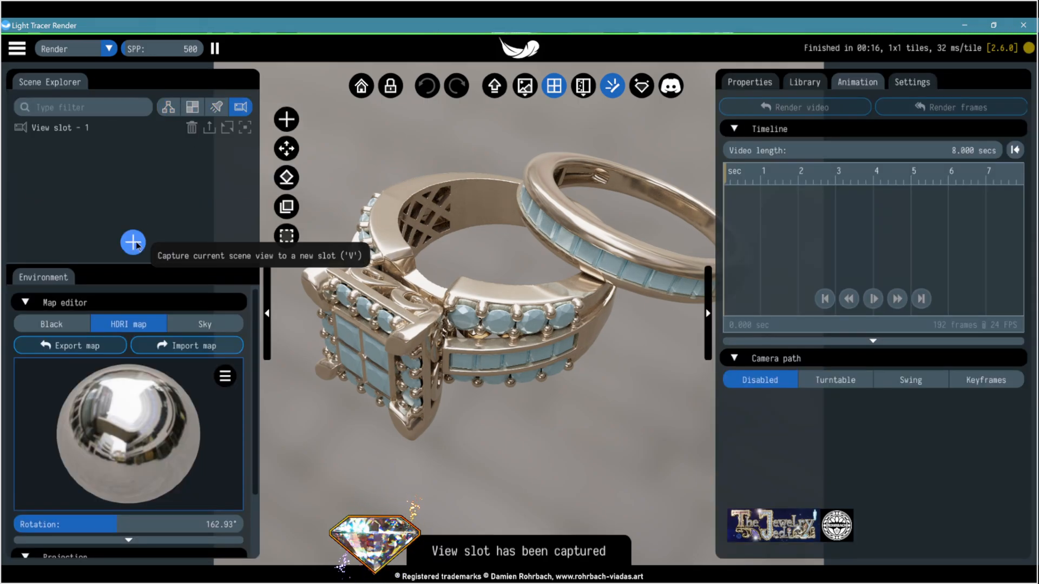
pyautogui.click(804, 82)
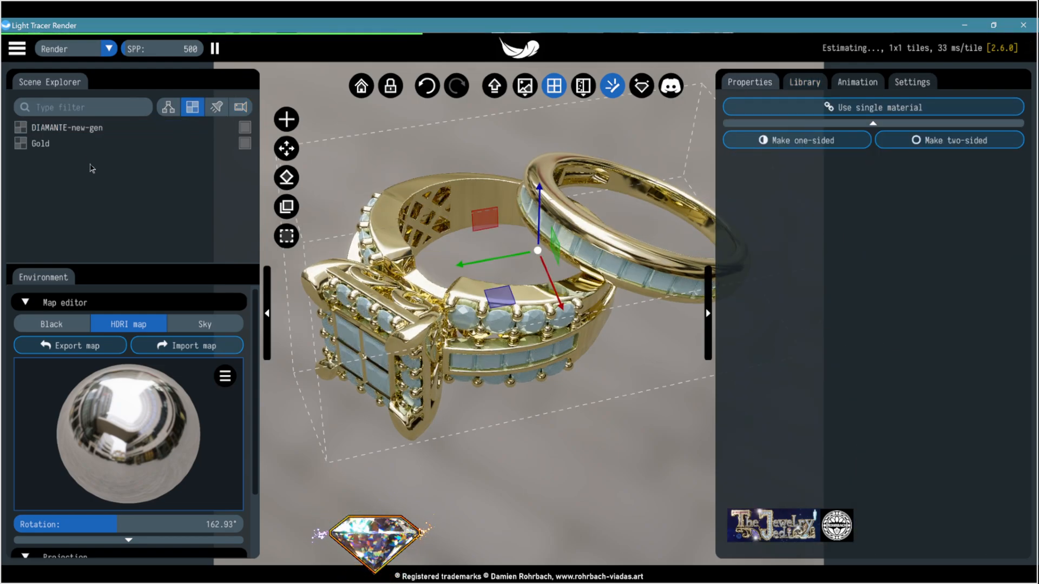
# Step: Make the Gold light grey, apply a Diamond library material and a Fabric029 floor at 10% UV zoom
pyautogui.click(40, 143)
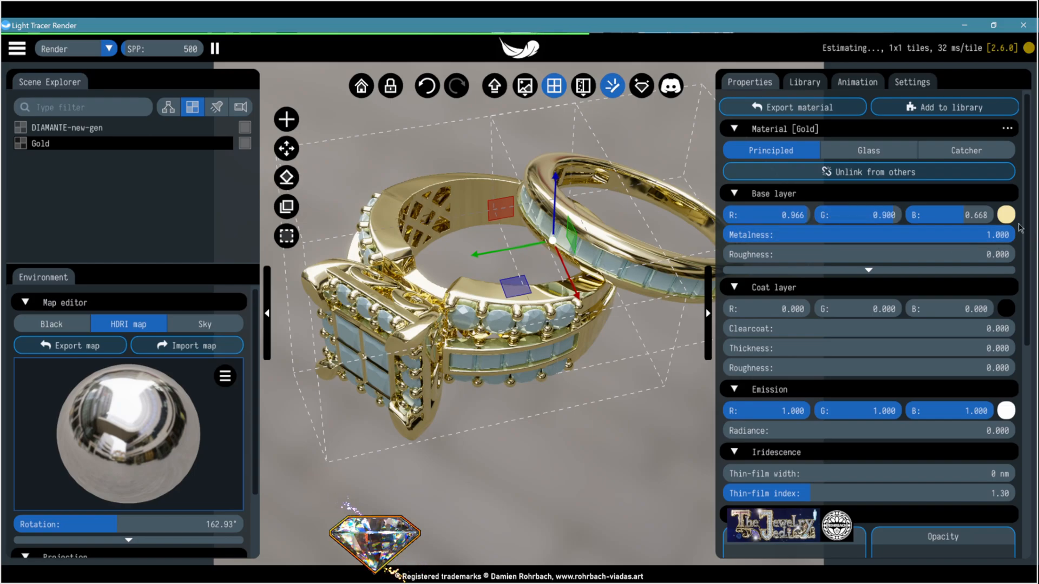
pyautogui.click(1007, 215)
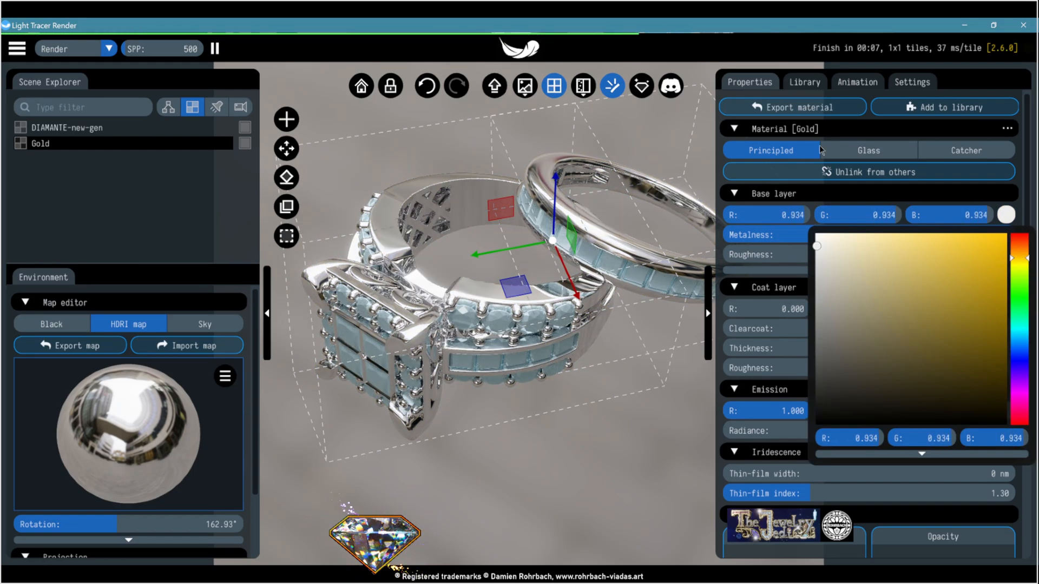
pyautogui.click(805, 82)
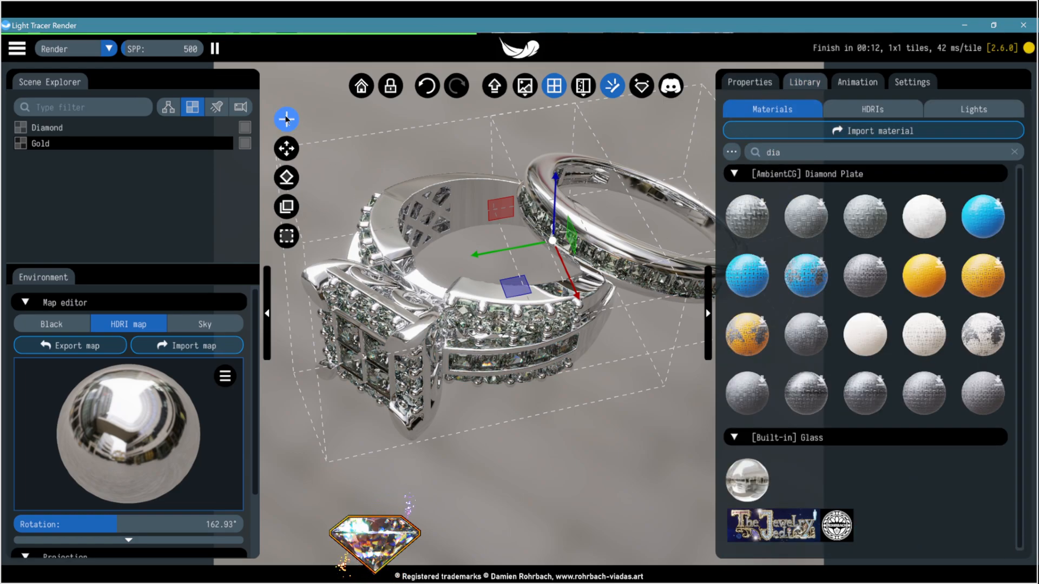
pyautogui.click(286, 119)
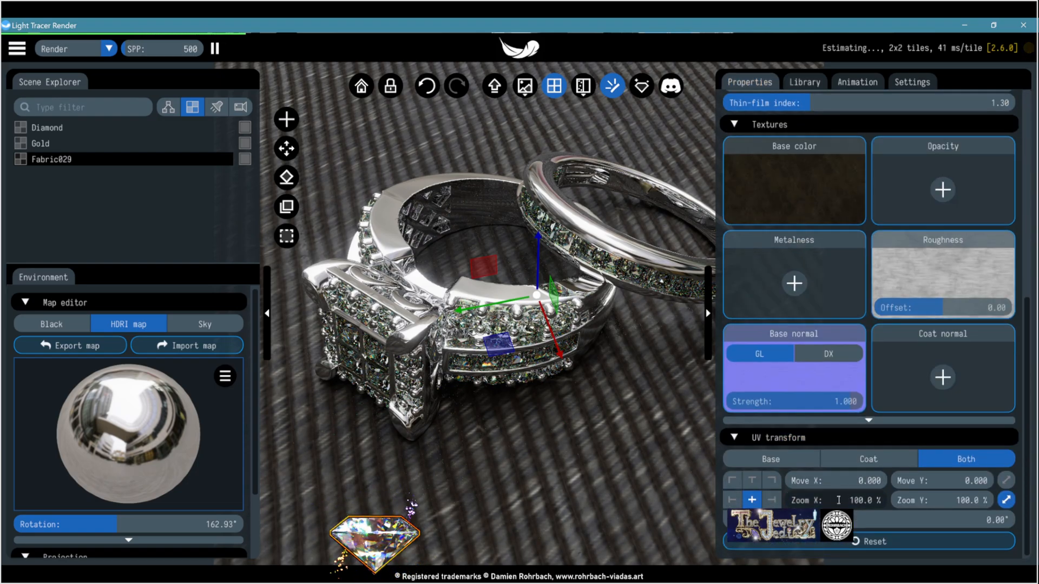
# Step: Save the wedding ring and band scene file
pyautogui.click(16, 48)
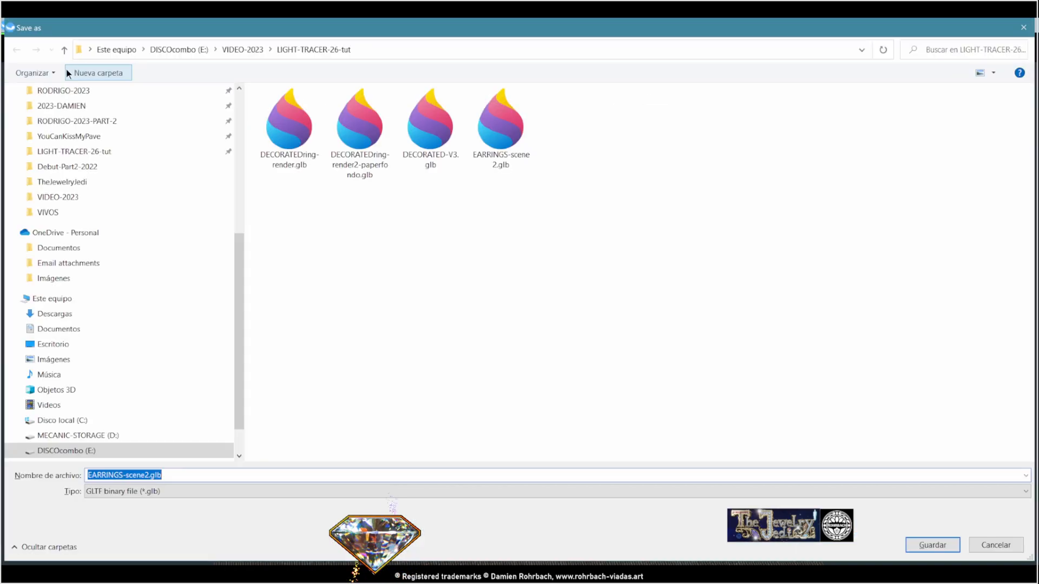
pyautogui.click(930, 544)
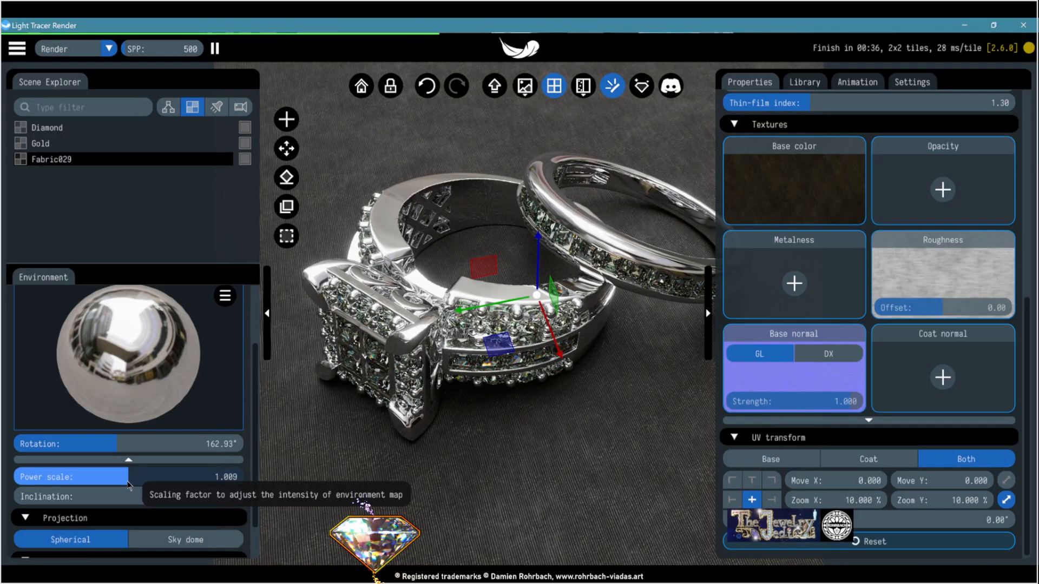
# Step: Set environment power to 0.1, add a map emitter with radiance 85000 and 1.5° diameter, then a second emitter
pyautogui.write('.1')
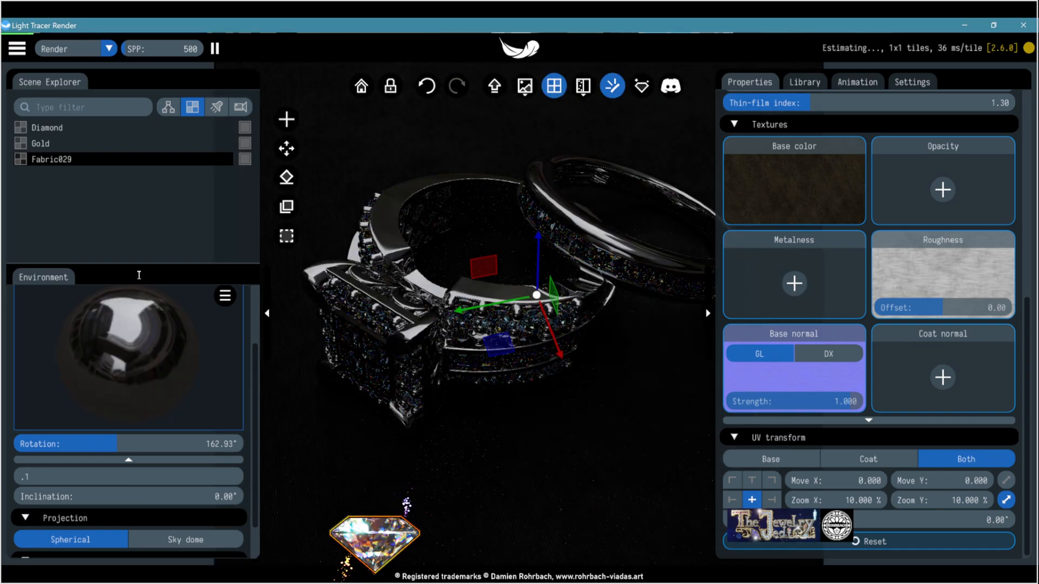
pyautogui.click(217, 107)
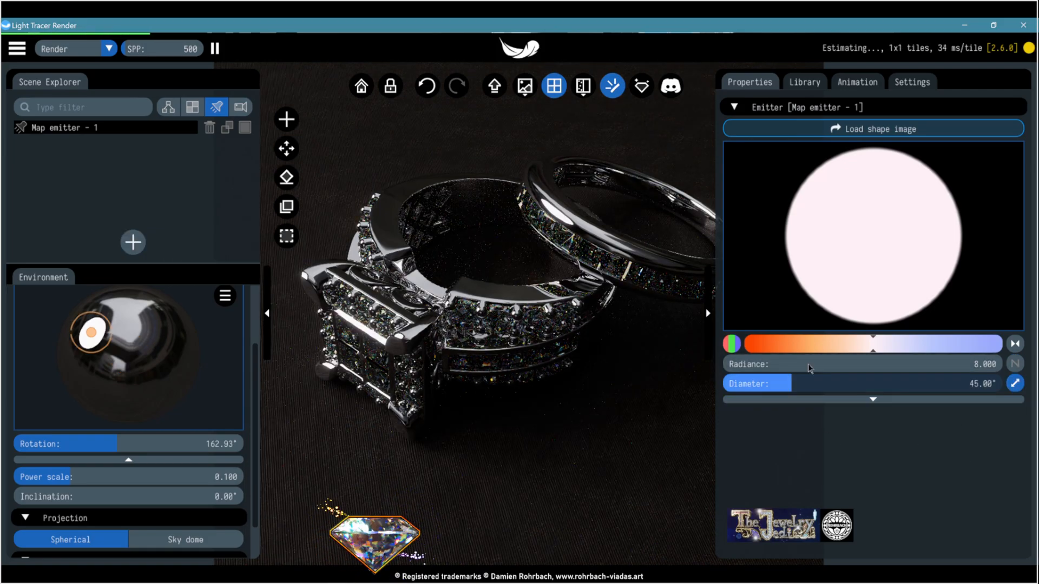
pyautogui.write('8500')
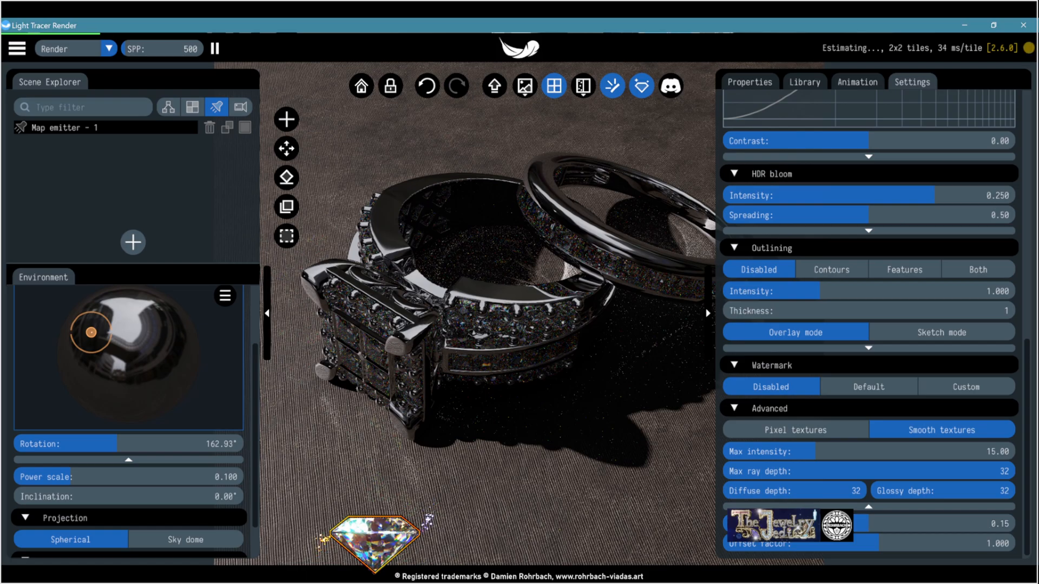
pyautogui.click(60, 128)
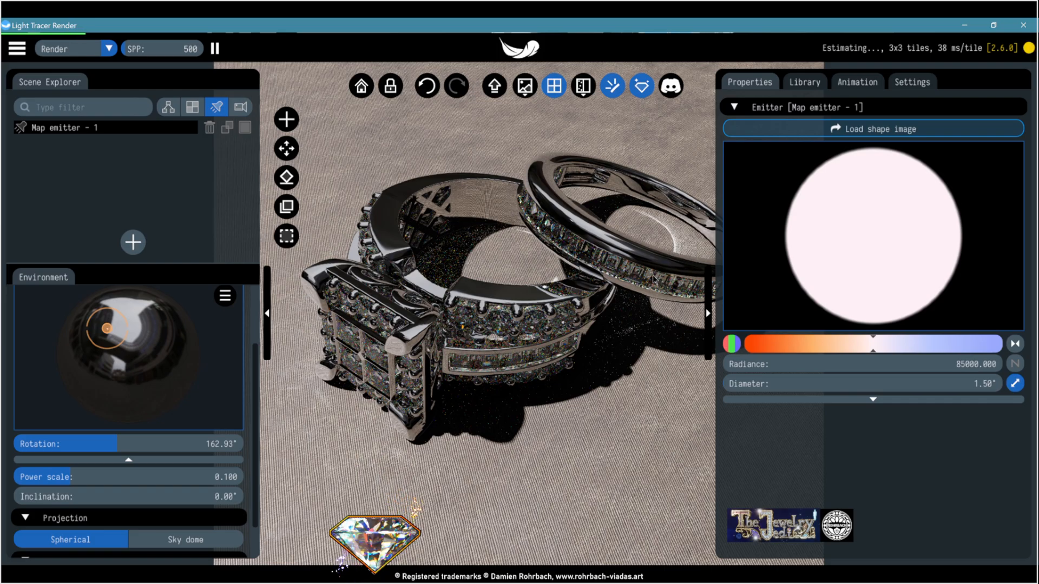
pyautogui.moveTo(656, 238)
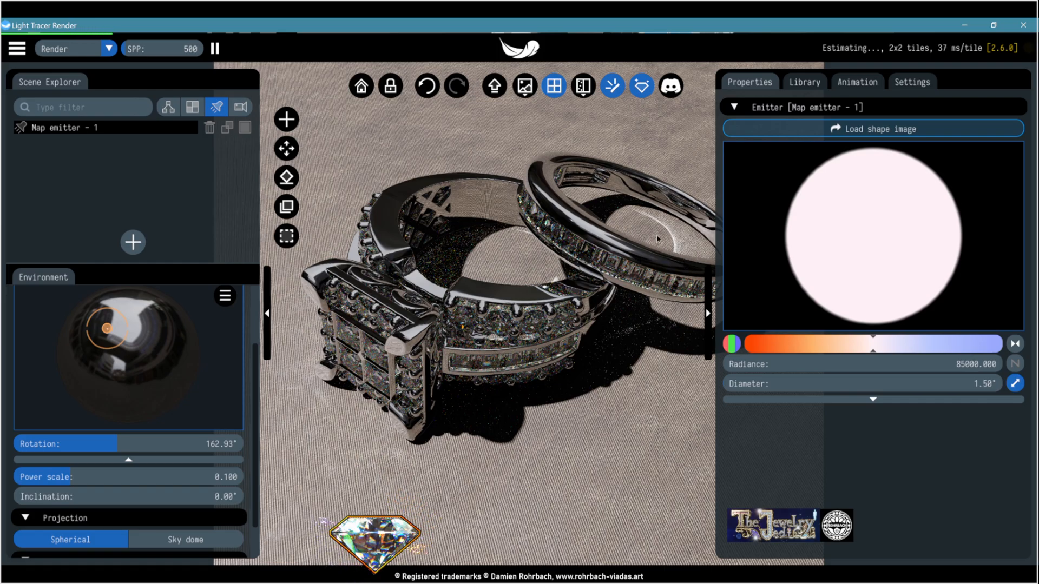
pyautogui.click(132, 242)
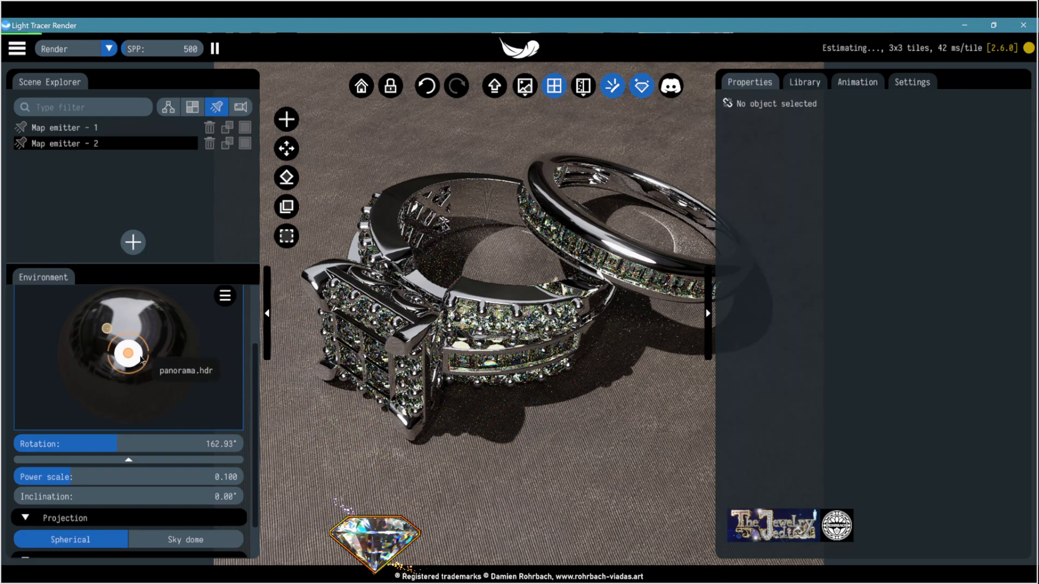
# Step: Set Map emitter - 2 to 450000 radiance and 1° diameter
pyautogui.click(65, 144)
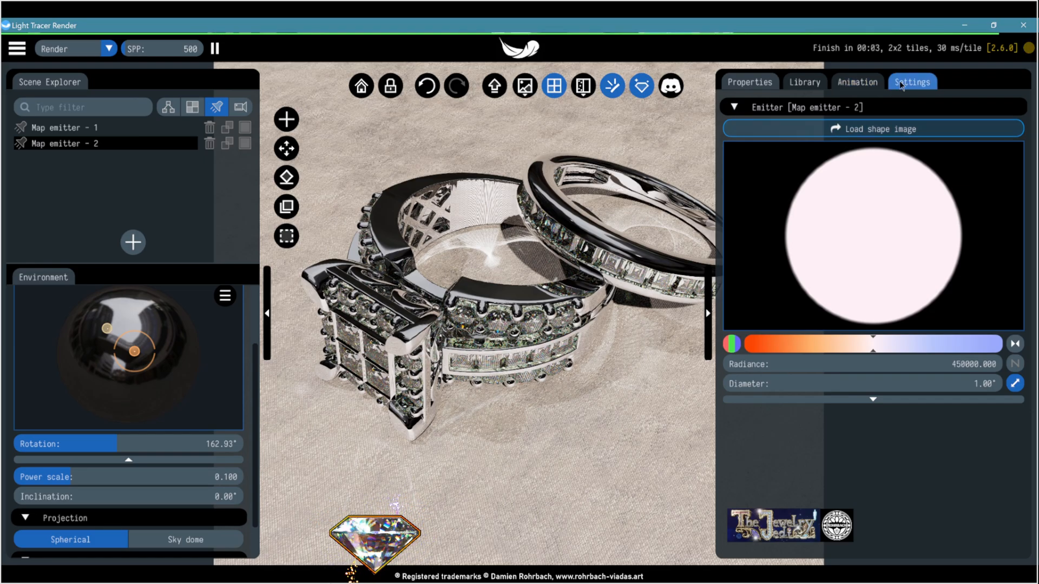
pyautogui.click(749, 81)
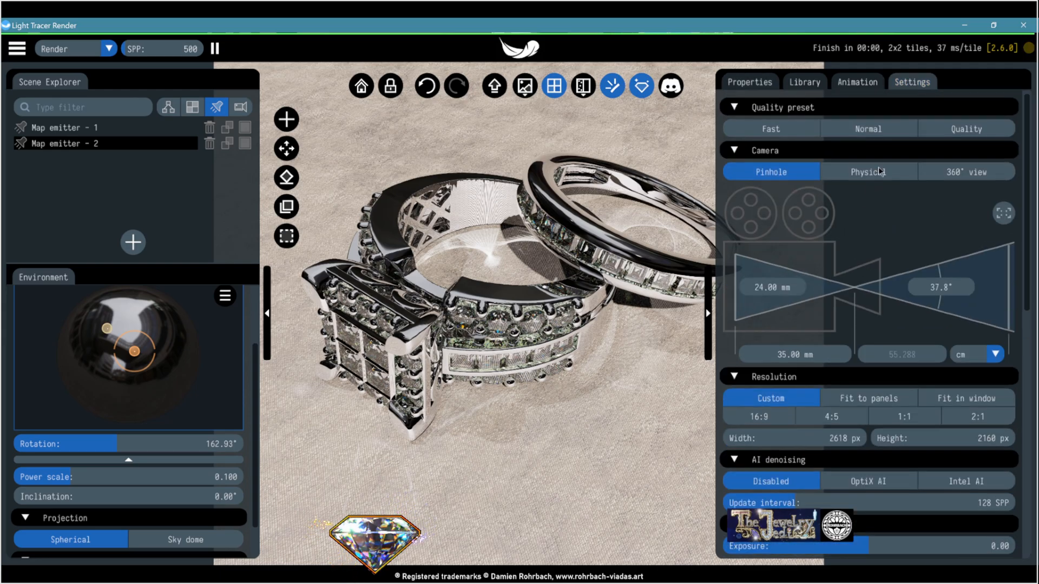
# Step: Choose the Physical camera and enable OptiX AI denoising after trying the Intel denoiser
pyautogui.click(868, 172)
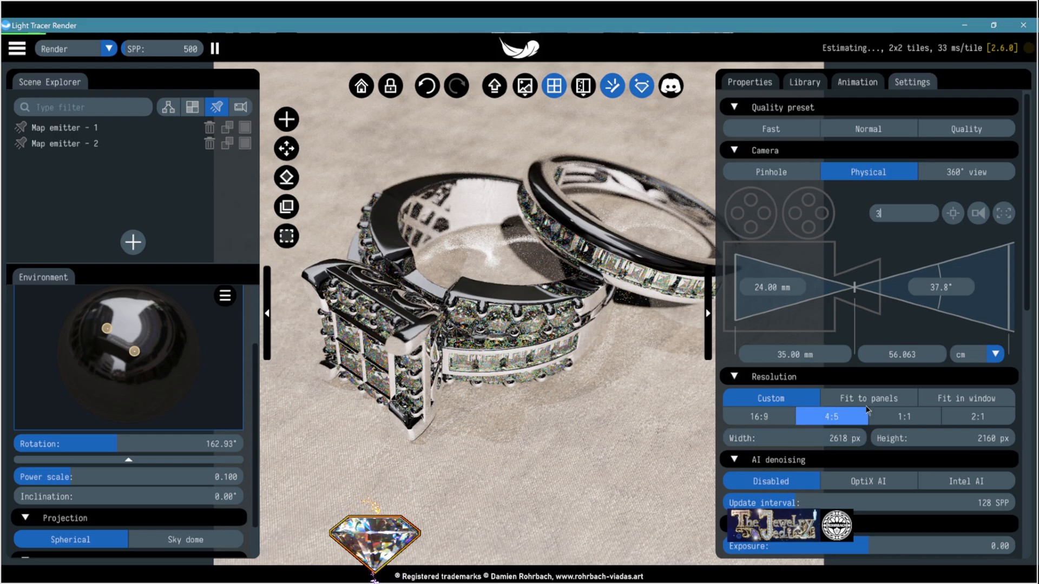
pyautogui.scroll(-3)
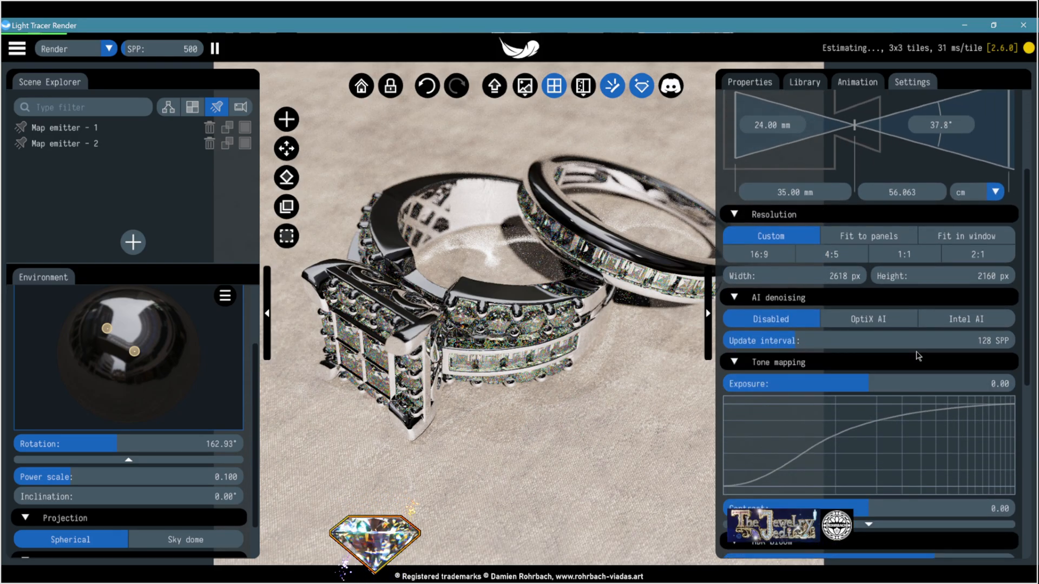
pyautogui.click(964, 318)
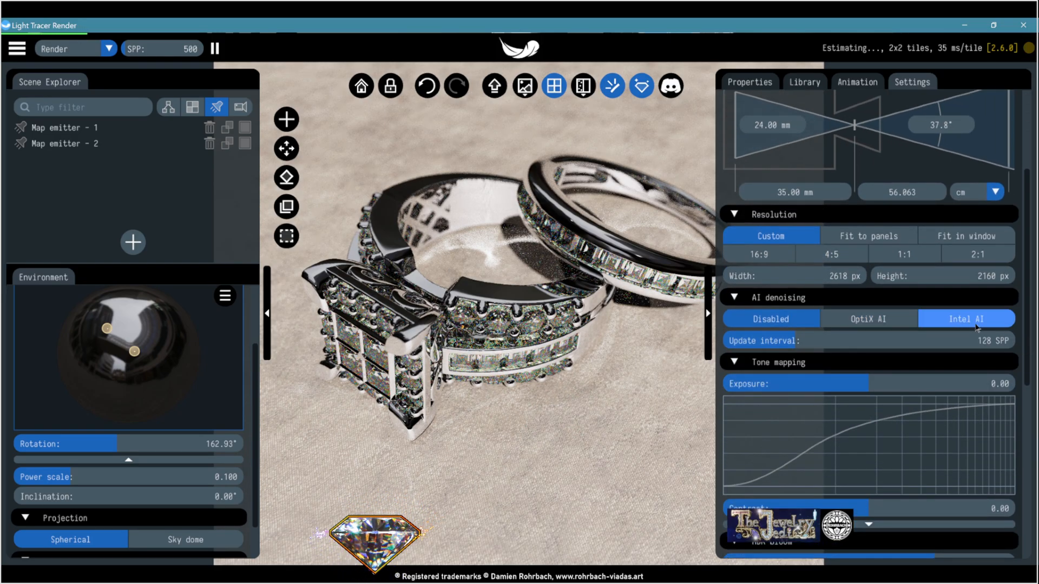
pyautogui.click(866, 318)
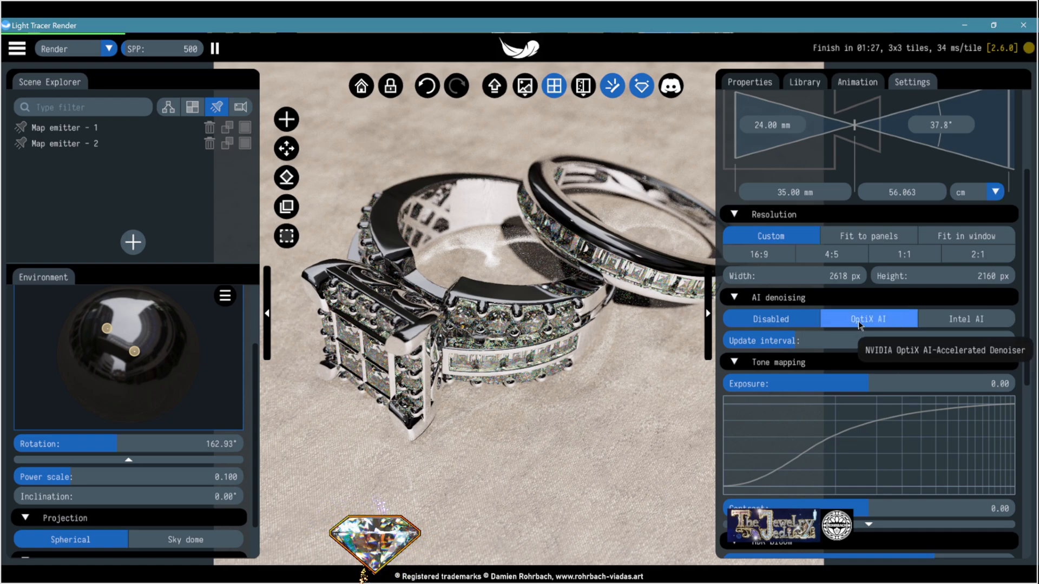
pyautogui.click(964, 318)
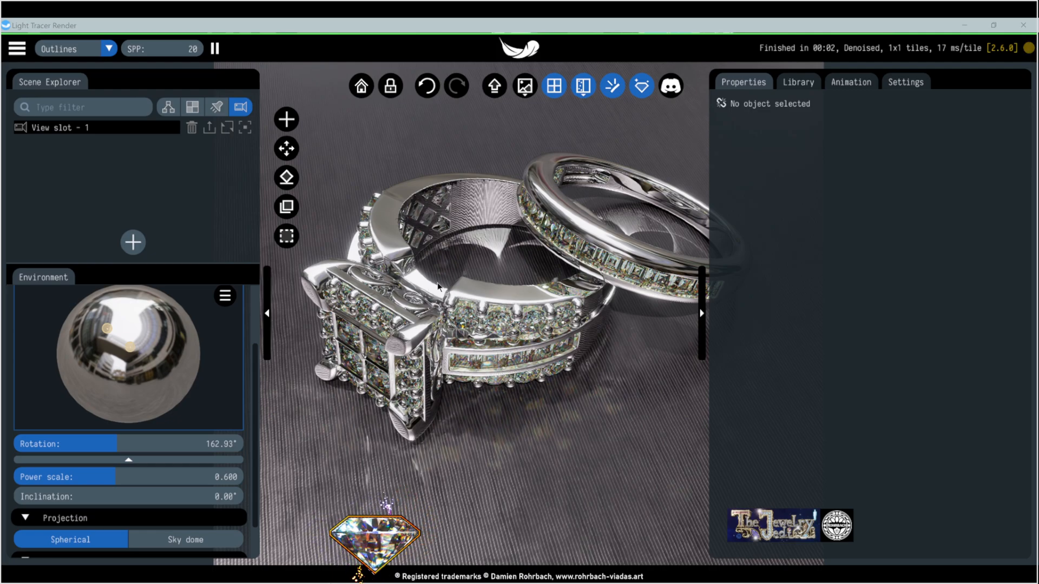
pyautogui.moveTo(652, 317)
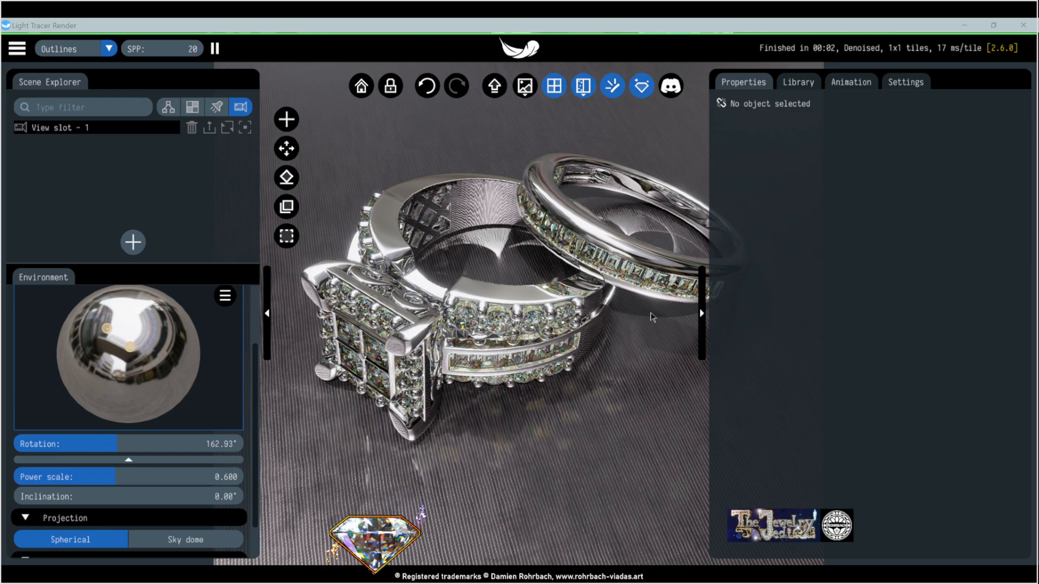
pyautogui.moveTo(708, 293)
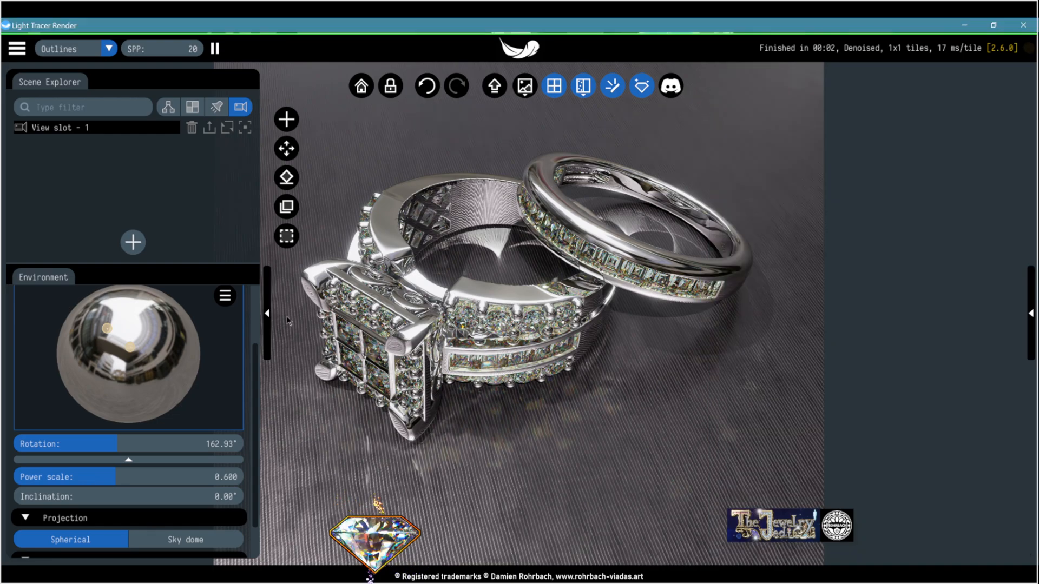
pyautogui.moveTo(267, 312)
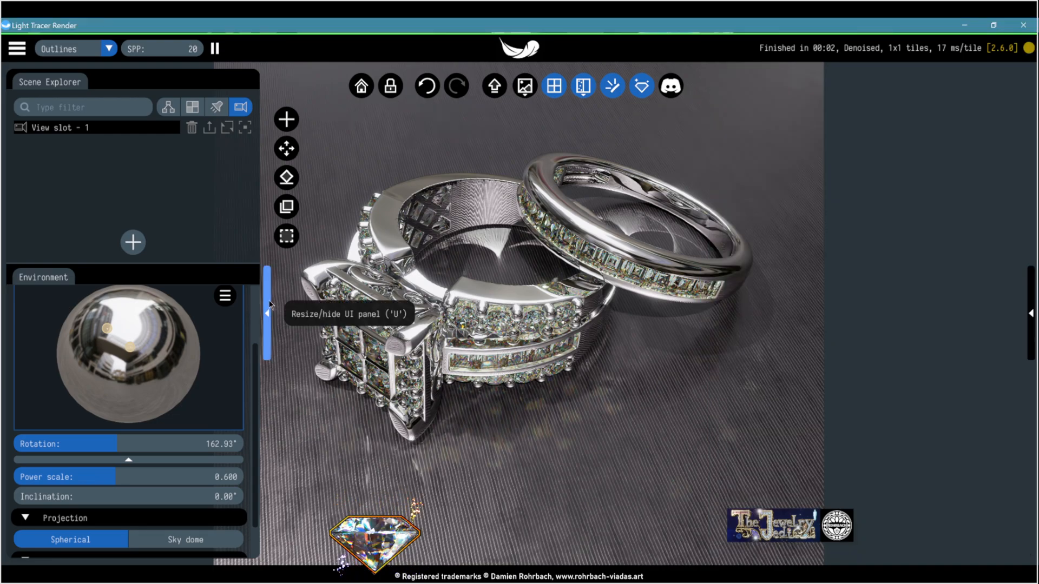
# Step: Hide both UI panels so the denoised ring render fills the workspace
pyautogui.click(268, 312)
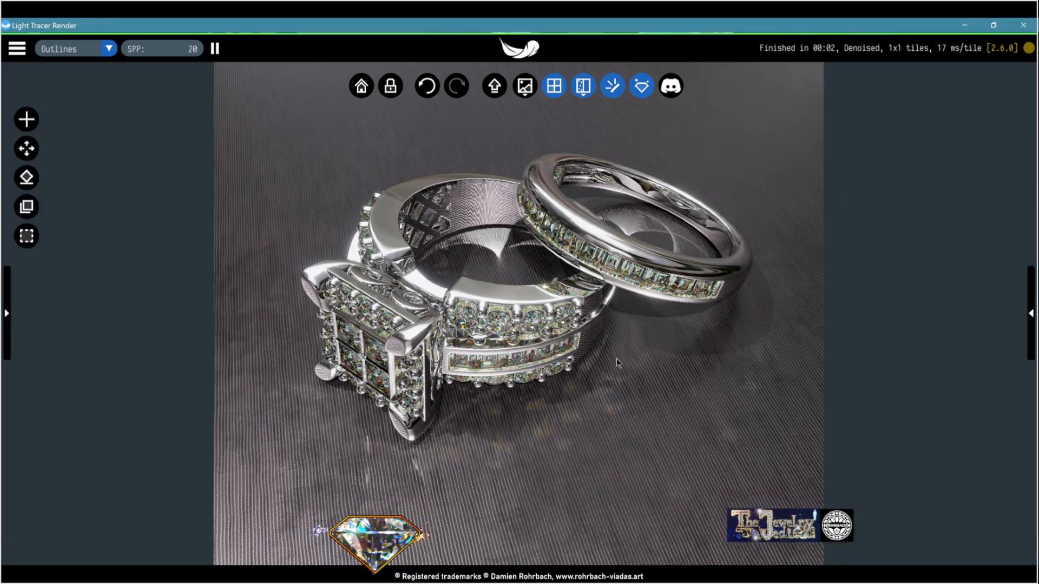